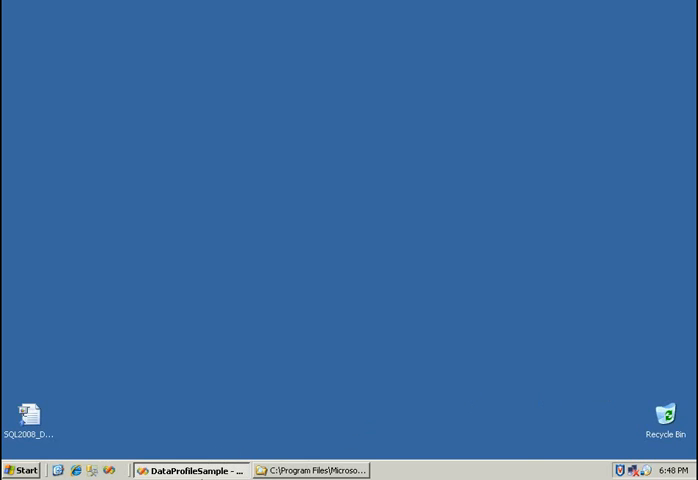
Bring the DataProfileSample project in Visual Studio back on screen.
{"action": "left_click", "coordinate": [191, 470]}
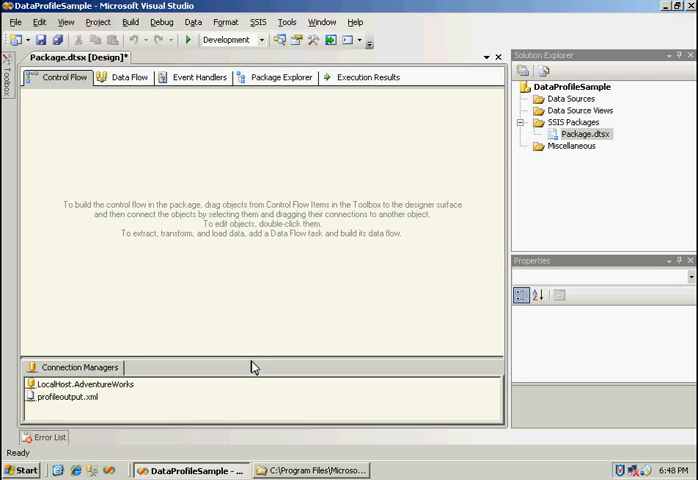
{"action": "mouse_move", "coordinate": [167, 120]}
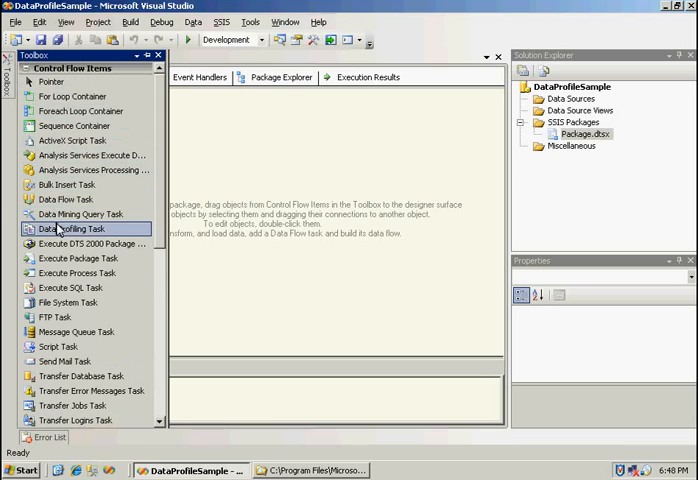
Add a Data Profiling Task to the Package.dtsx control flow and select it.
{"action": "left_click_drag", "start_coordinate": [85, 228], "coordinate": [280, 222]}
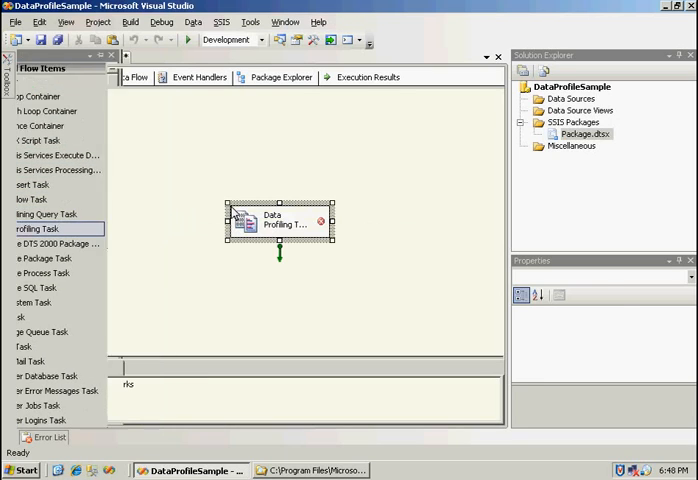
{"action": "left_click", "coordinate": [280, 222]}
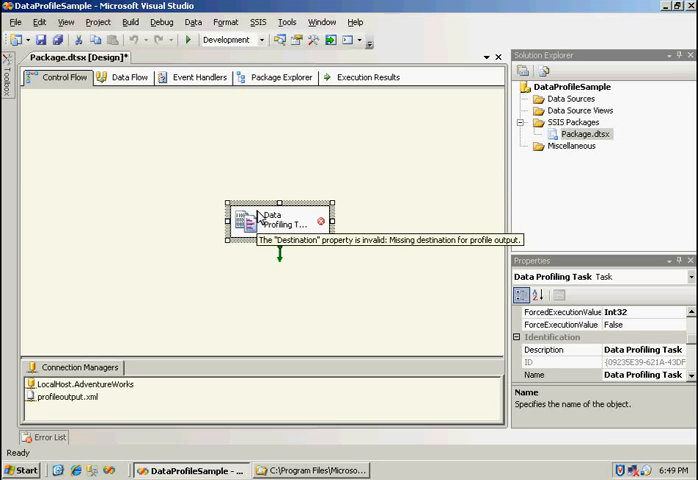
{"action": "mouse_move", "coordinate": [196, 394]}
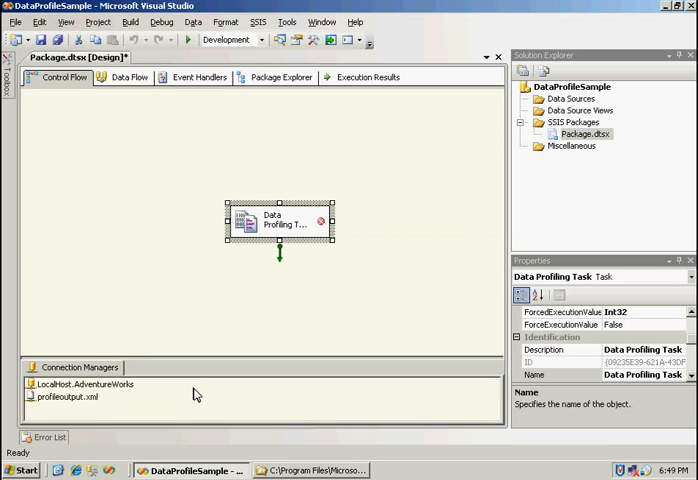
{"action": "mouse_move", "coordinate": [125, 398]}
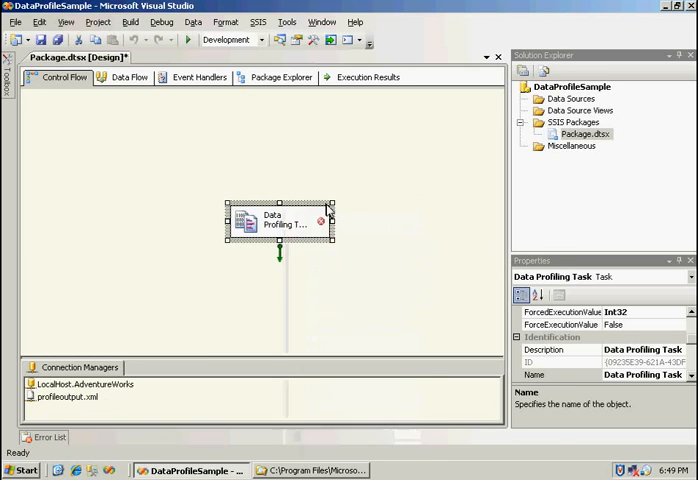
Open the Data Profiling Task Editor and keep FileConnection as the destination type.
{"action": "double_click", "coordinate": [278, 222]}
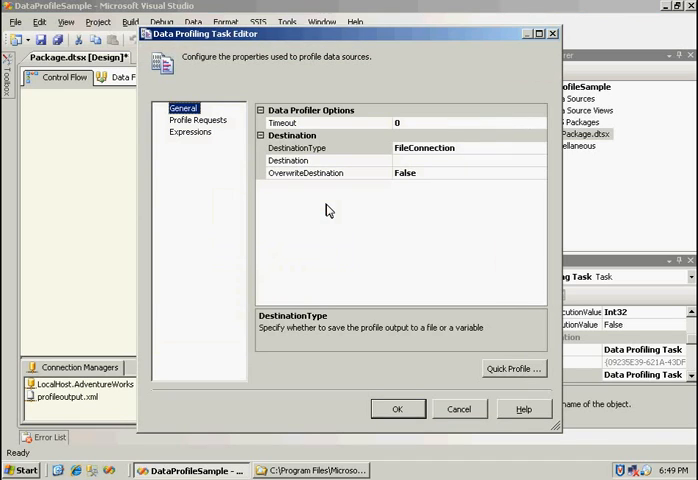
{"action": "mouse_move", "coordinate": [482, 155]}
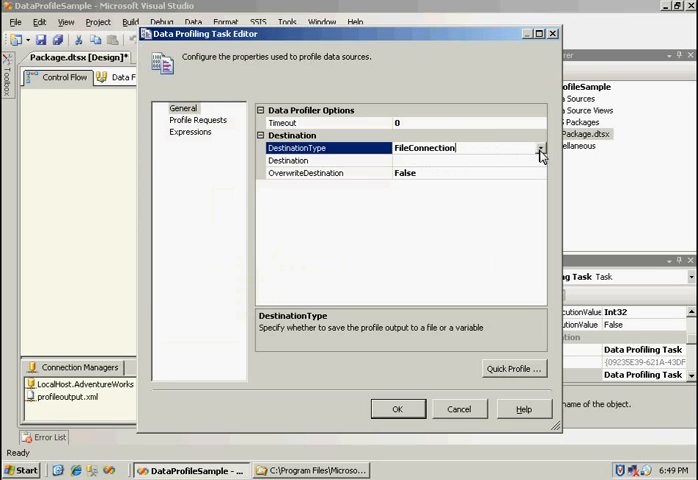
{"action": "left_click", "coordinate": [542, 148]}
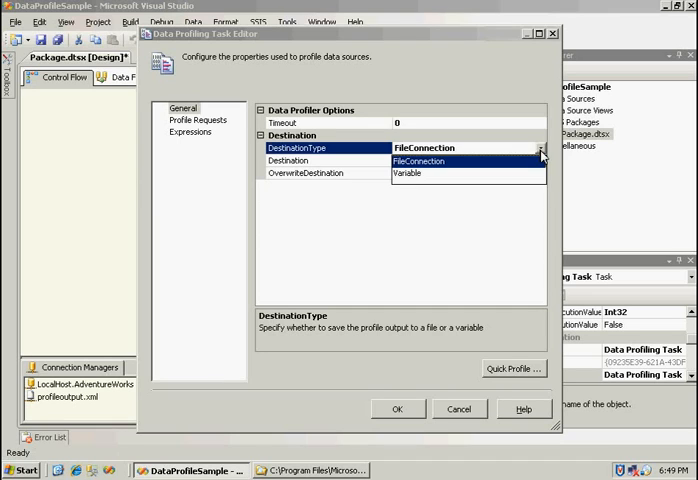
{"action": "left_click", "coordinate": [419, 147]}
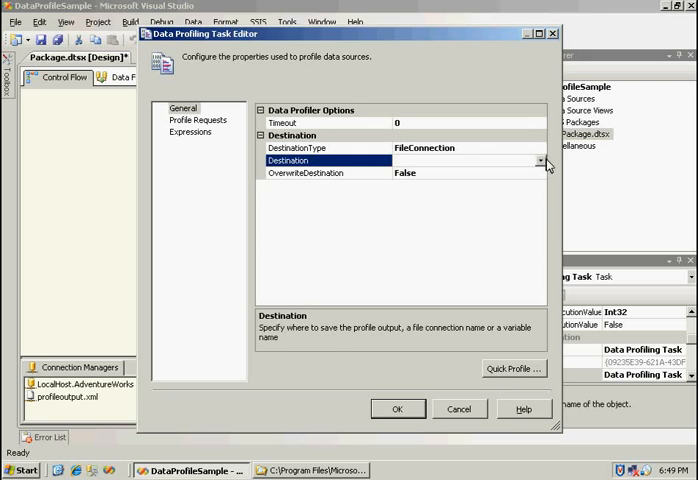
{"action": "mouse_move", "coordinate": [485, 192]}
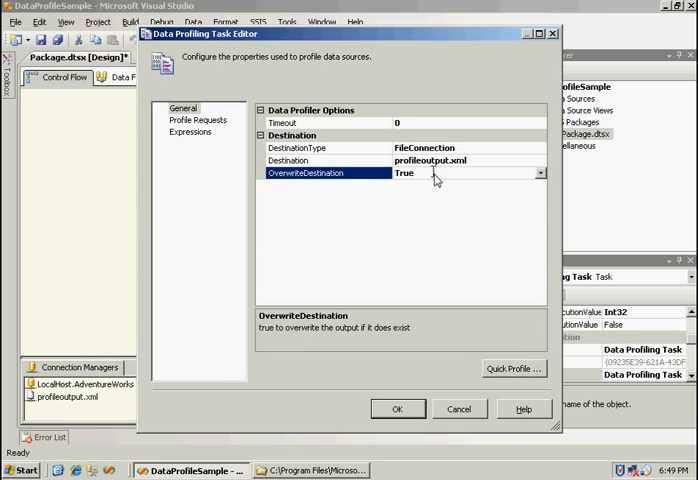
{"action": "mouse_move", "coordinate": [497, 288]}
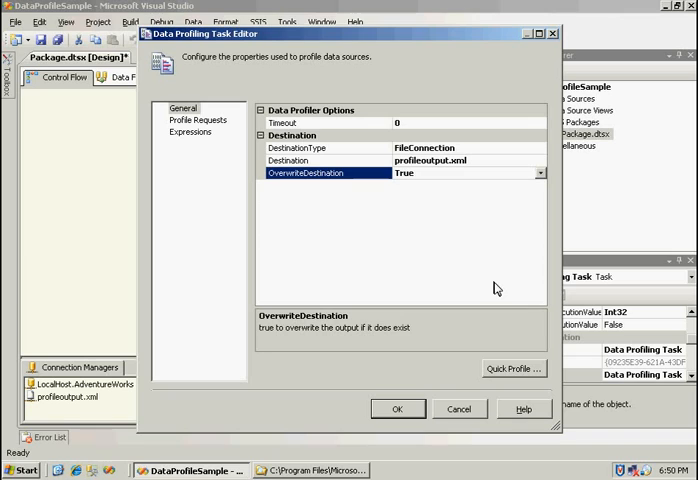
{"action": "mouse_move", "coordinate": [508, 360]}
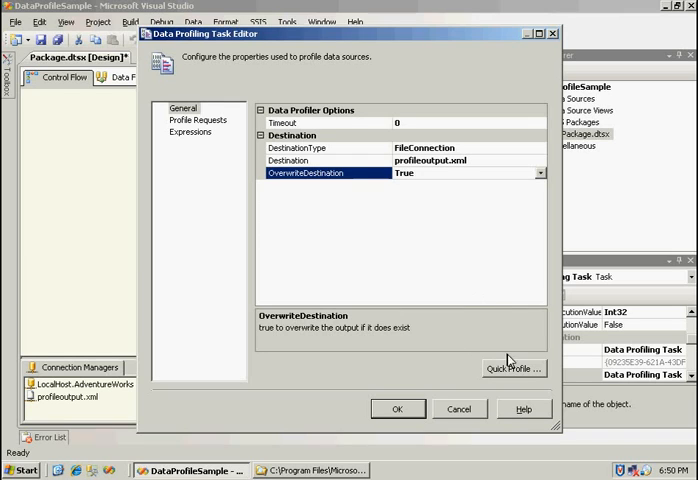
Start a single-table Quick Profile using the LocalHost.AdventureWorks connection.
{"action": "left_click", "coordinate": [513, 369]}
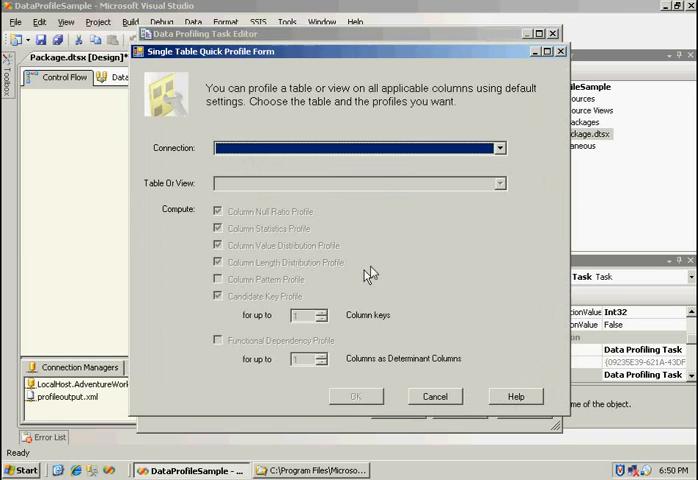
{"action": "mouse_move", "coordinate": [488, 232]}
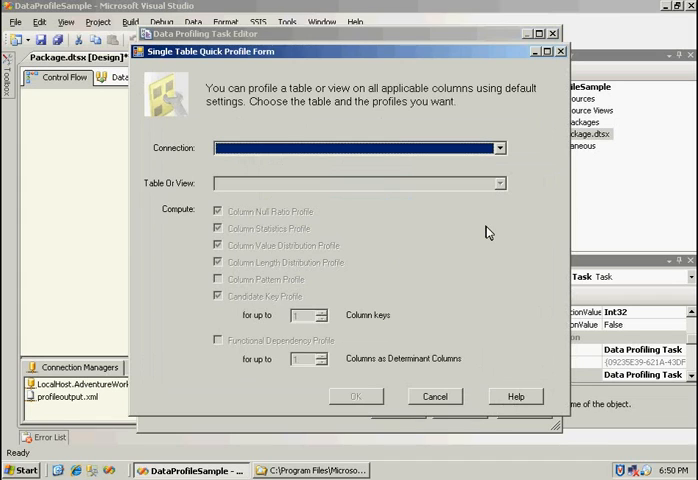
{"action": "mouse_move", "coordinate": [497, 158]}
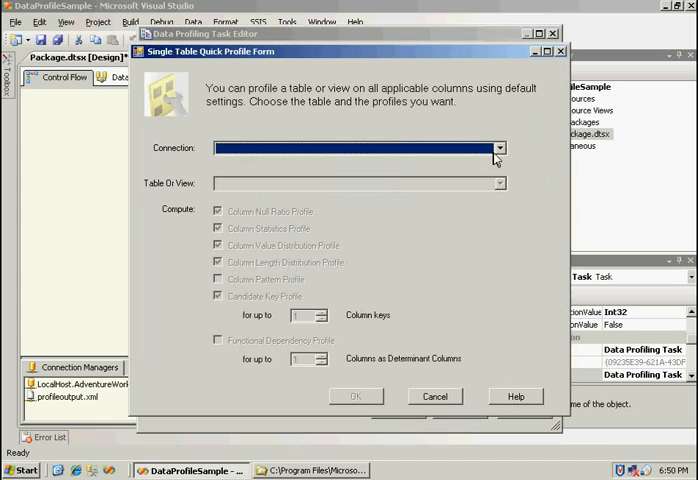
{"action": "left_click", "coordinate": [499, 147]}
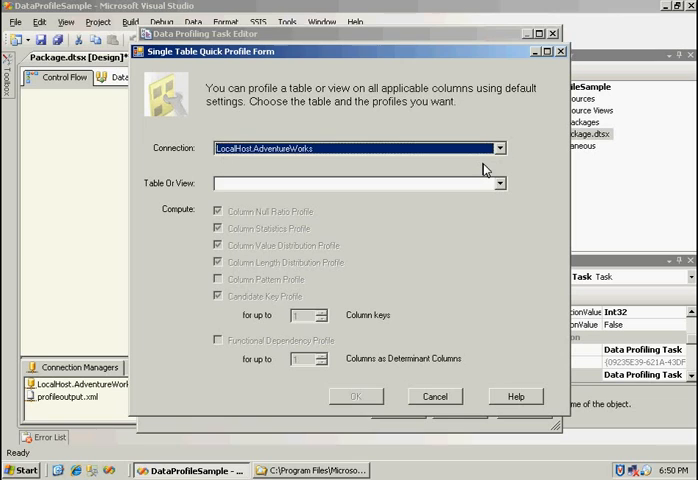
{"action": "left_click", "coordinate": [501, 183]}
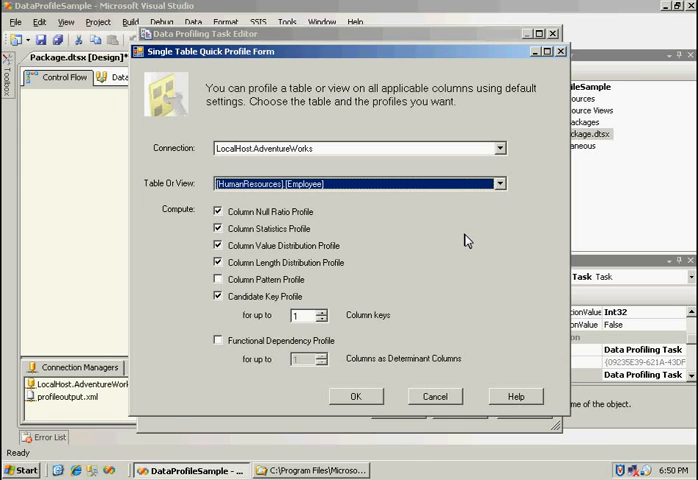
{"action": "mouse_move", "coordinate": [518, 164]}
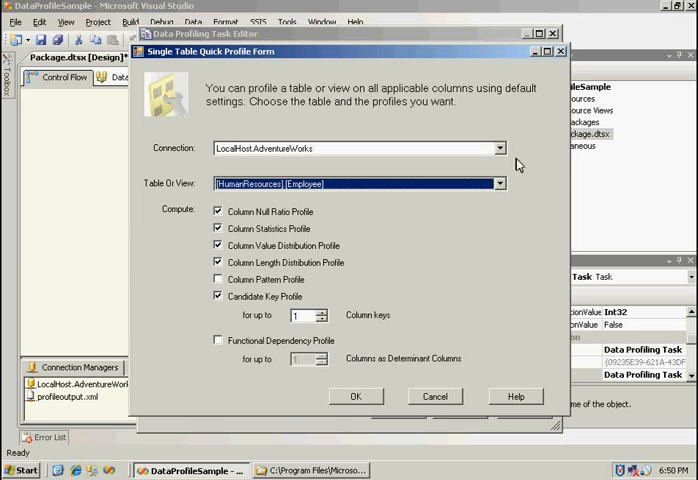
{"action": "mouse_move", "coordinate": [543, 201]}
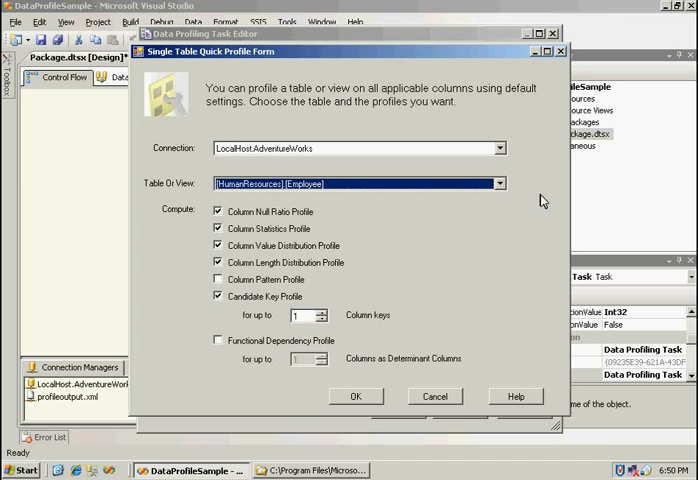
{"action": "mouse_move", "coordinate": [483, 210]}
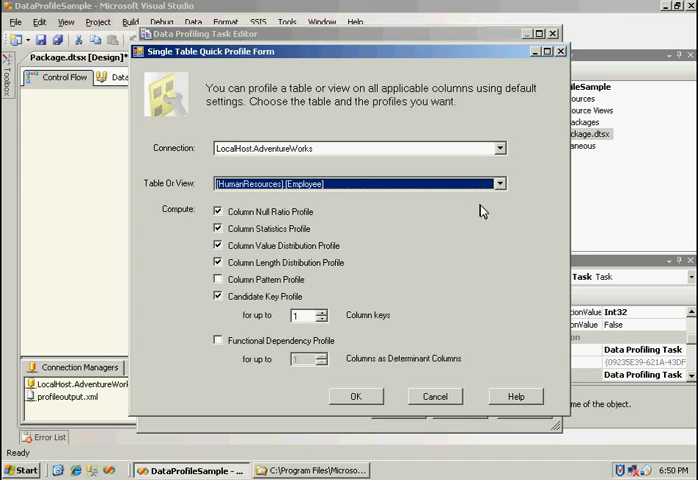
{"action": "mouse_move", "coordinate": [470, 227]}
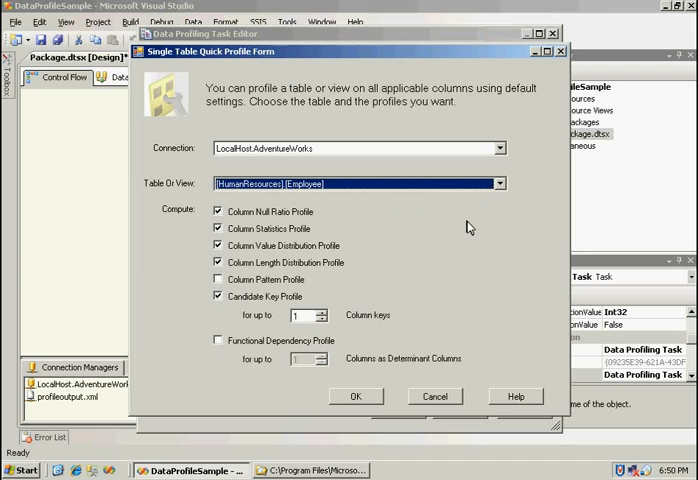
{"action": "mouse_move", "coordinate": [346, 210]}
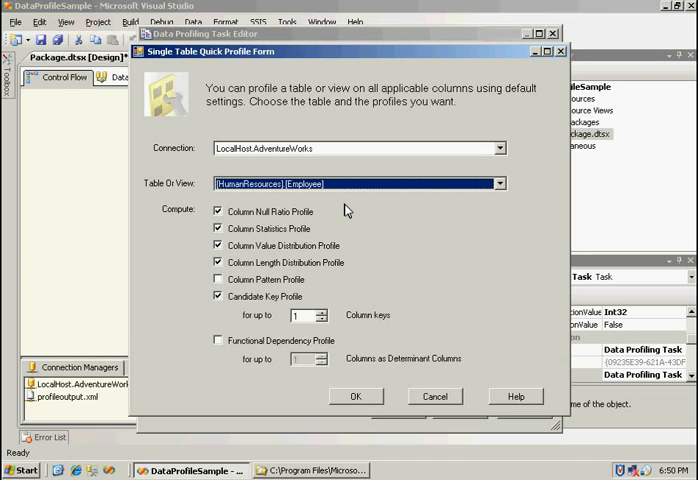
{"action": "mouse_move", "coordinate": [309, 217]}
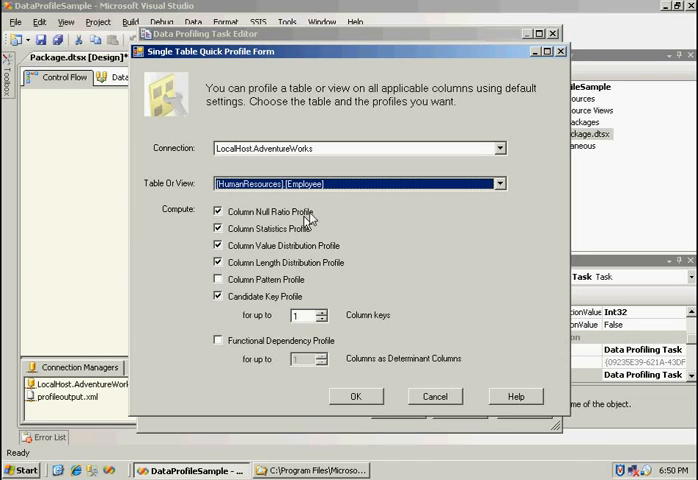
{"action": "mouse_move", "coordinate": [323, 230]}
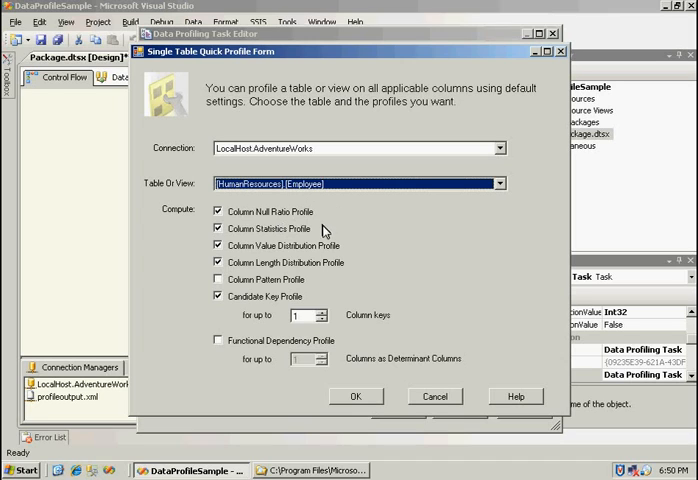
{"action": "mouse_move", "coordinate": [347, 253]}
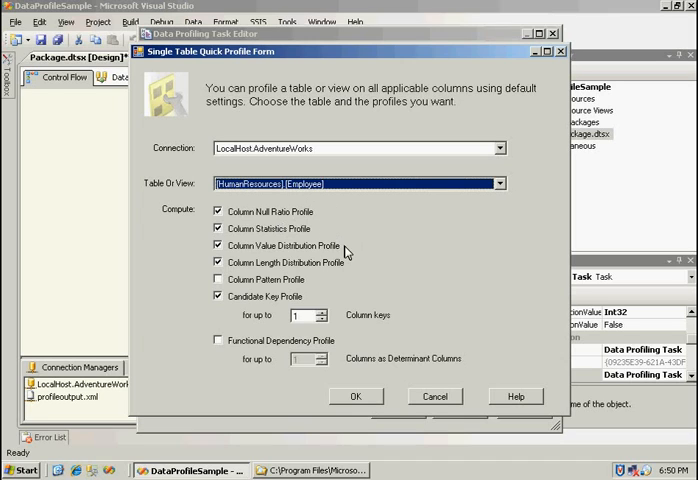
{"action": "mouse_move", "coordinate": [367, 248]}
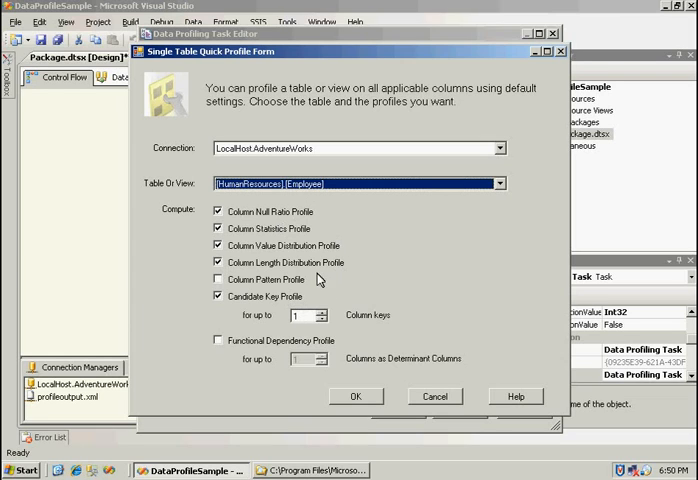
Add the Column Pattern Profile and allow candidate keys of up to 3 columns.
{"action": "left_click", "coordinate": [217, 279]}
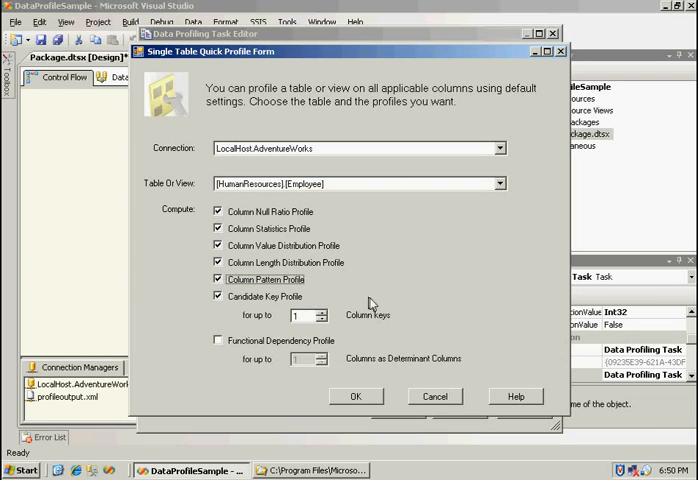
{"action": "mouse_move", "coordinate": [422, 287]}
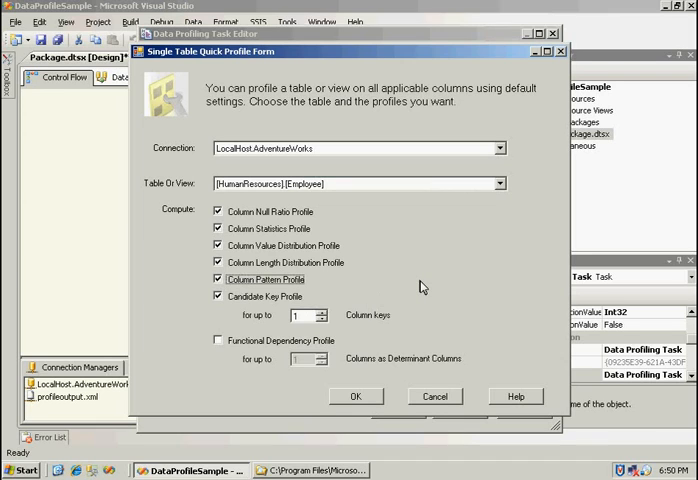
{"action": "mouse_move", "coordinate": [328, 307]}
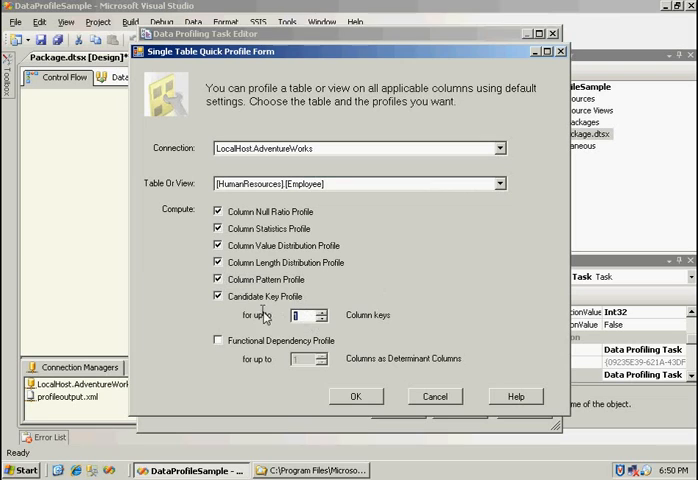
{"action": "left_click", "coordinate": [317, 311]}
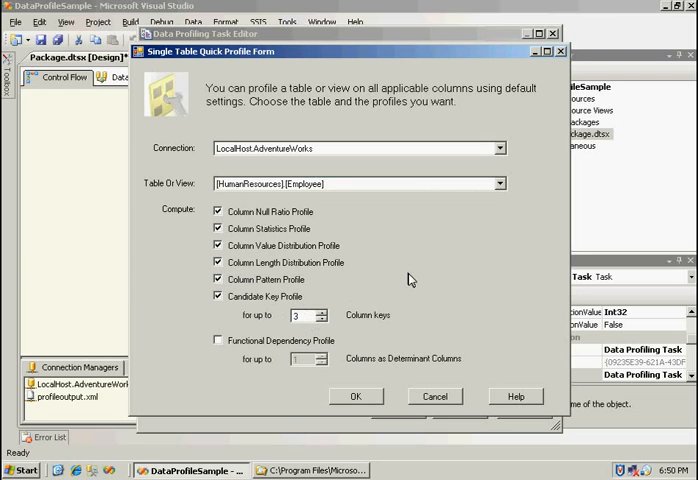
{"action": "mouse_move", "coordinate": [283, 369]}
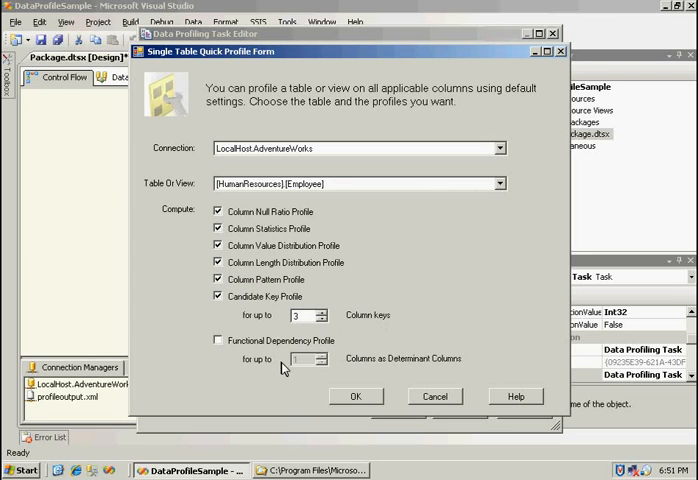
{"action": "mouse_move", "coordinate": [360, 350]}
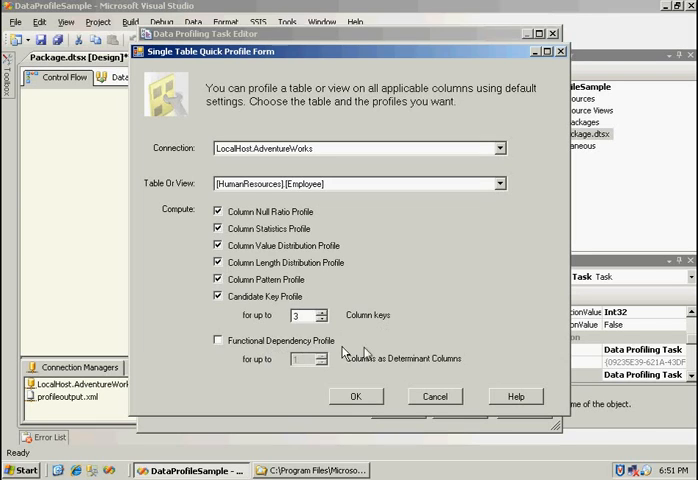
{"action": "mouse_move", "coordinate": [378, 353]}
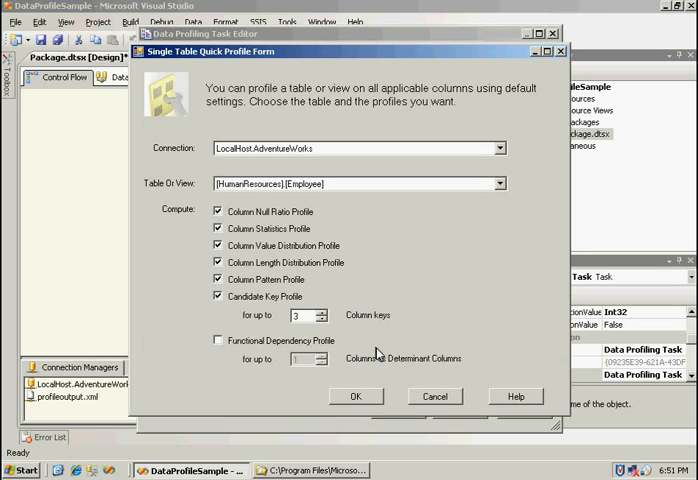
{"action": "mouse_move", "coordinate": [418, 290]}
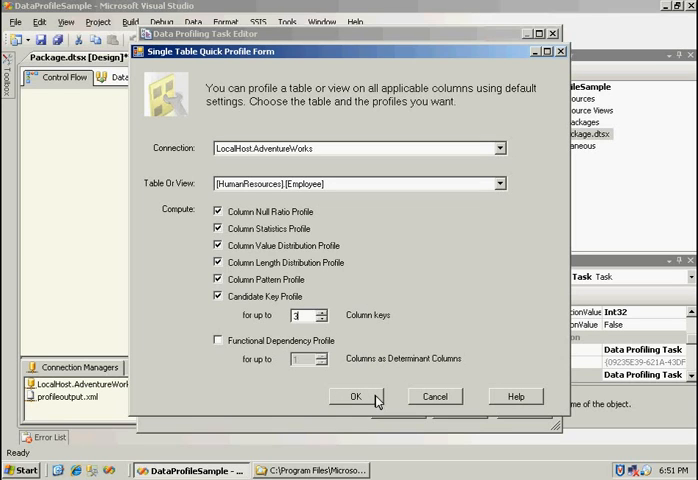
Generate the Employee profile requests and inspect NullRatioReq's Column property.
{"action": "left_click", "coordinate": [356, 396]}
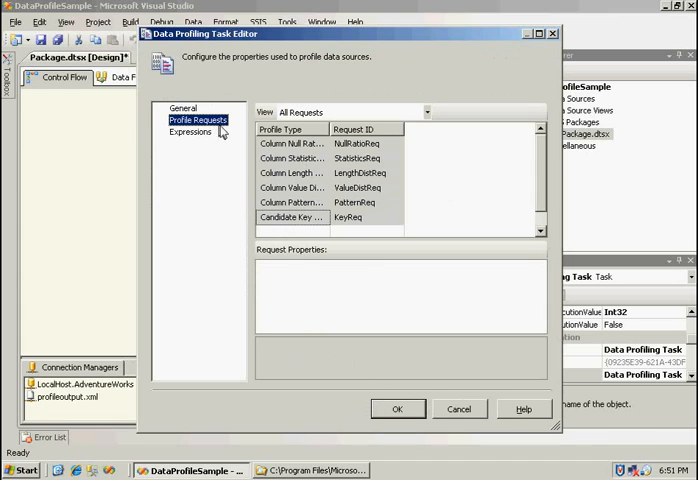
{"action": "mouse_move", "coordinate": [392, 173]}
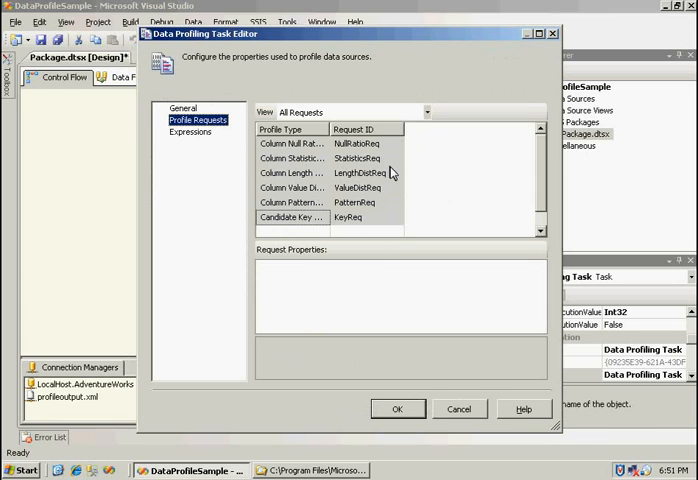
{"action": "mouse_move", "coordinate": [357, 202]}
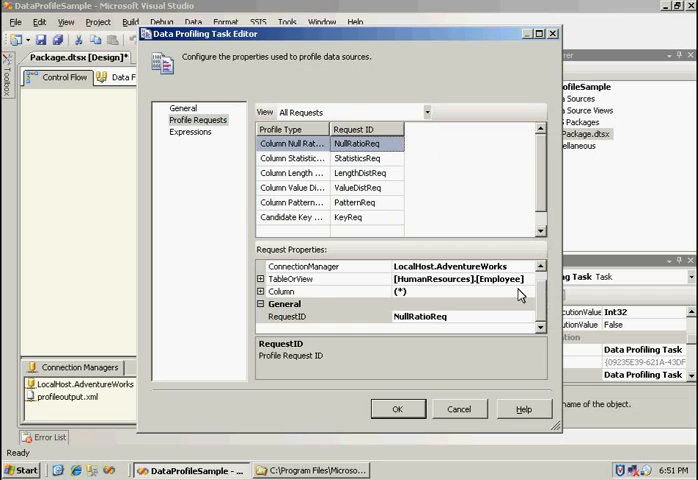
{"action": "left_click", "coordinate": [300, 291]}
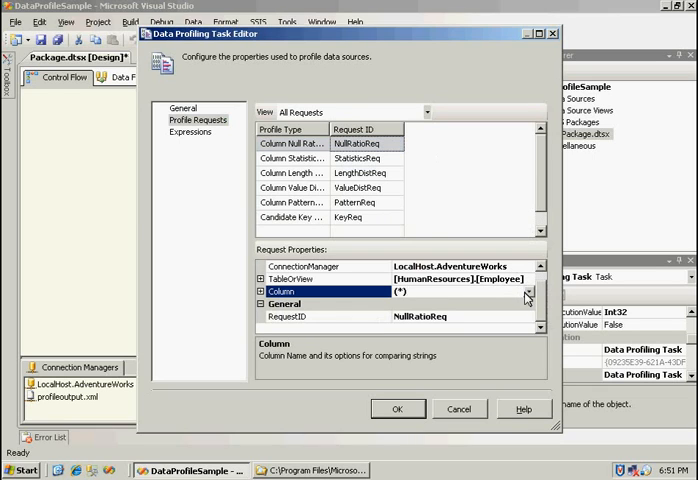
{"action": "left_click", "coordinate": [529, 296]}
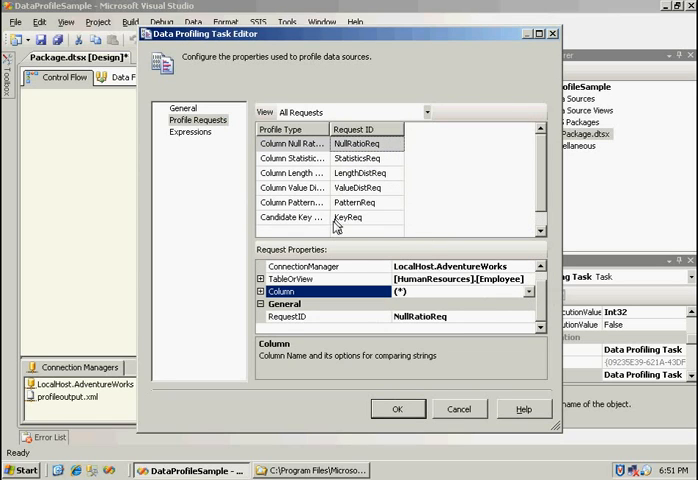
Add a functional dependency request on the AdventureWorks connection and pick its table.
{"action": "left_click", "coordinate": [305, 231]}
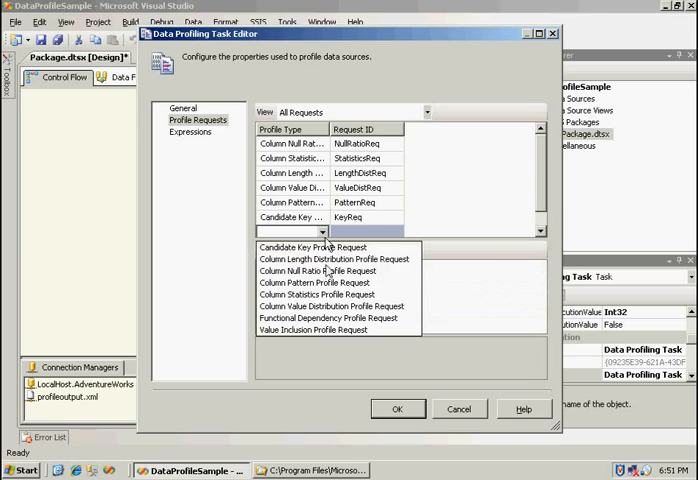
{"action": "left_click", "coordinate": [338, 318]}
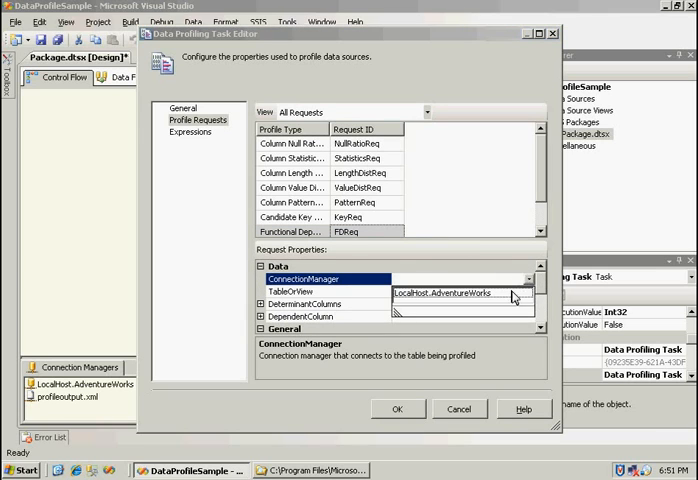
{"action": "left_click", "coordinate": [459, 292]}
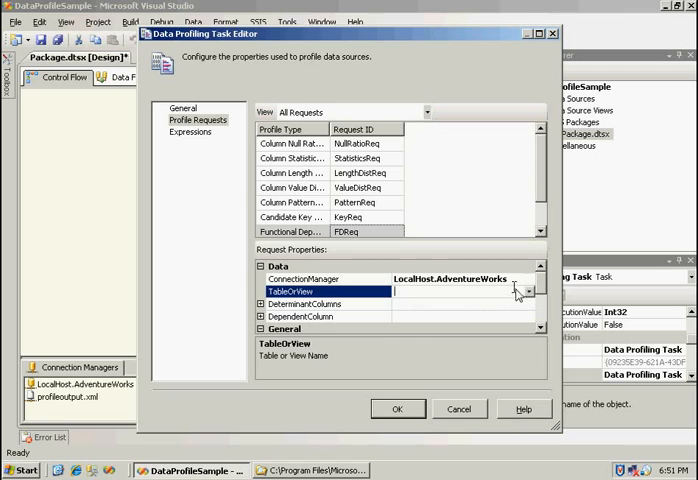
{"action": "left_click", "coordinate": [528, 291]}
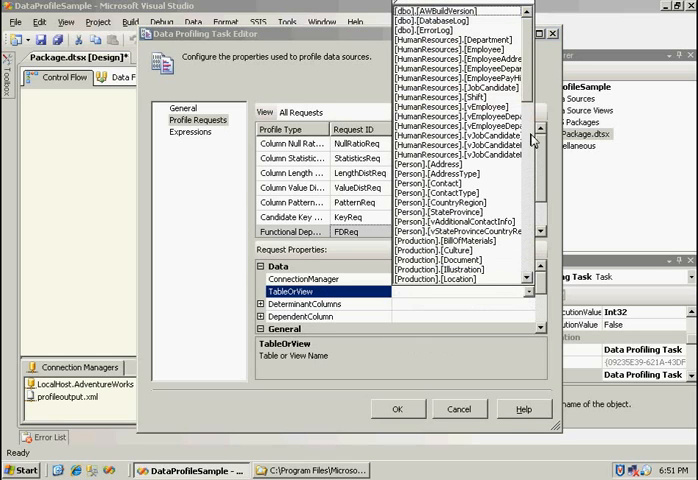
{"action": "scroll", "scroll_direction": "down", "scroll_amount": 3}
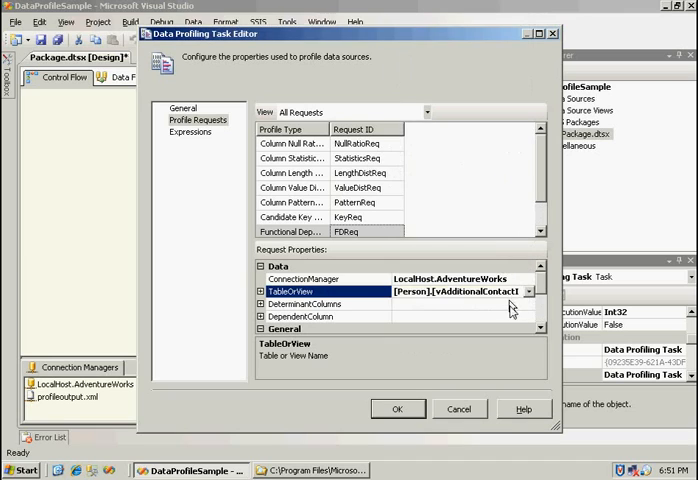
Choose the dependency request's determinant columns and dependent column.
{"action": "left_click", "coordinate": [310, 302]}
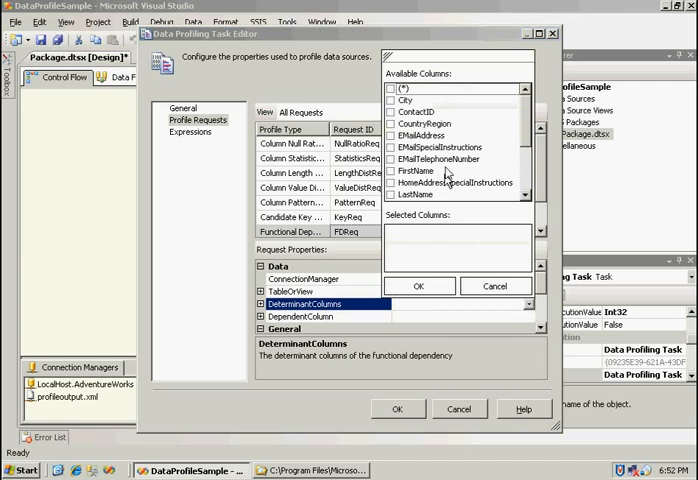
{"action": "scroll", "scroll_direction": "down", "scroll_amount": 3}
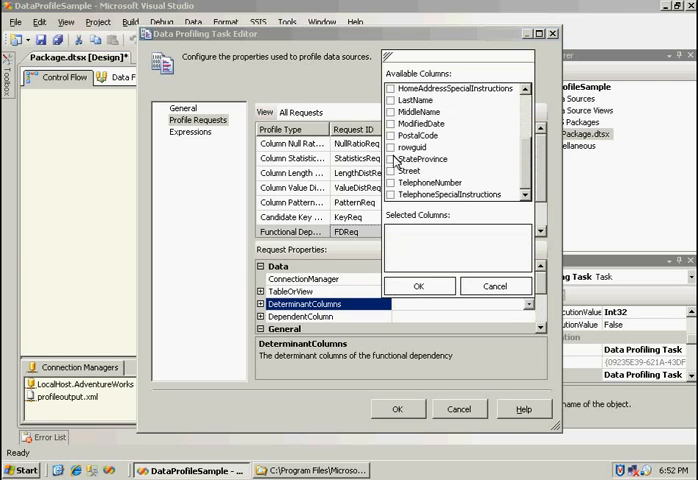
{"action": "left_click", "coordinate": [394, 159]}
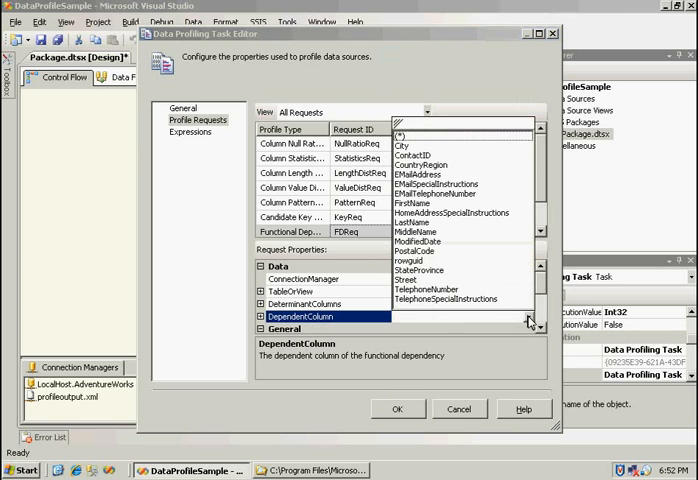
{"action": "left_click", "coordinate": [410, 157]}
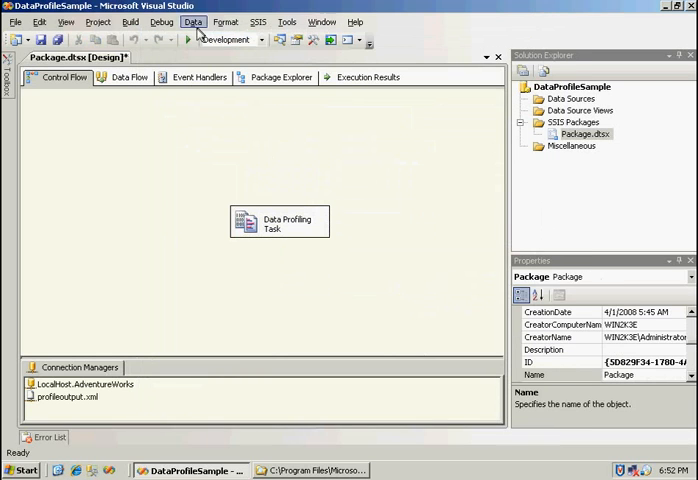
Save the Package.dtsx changes.
{"action": "left_click", "coordinate": [187, 40]}
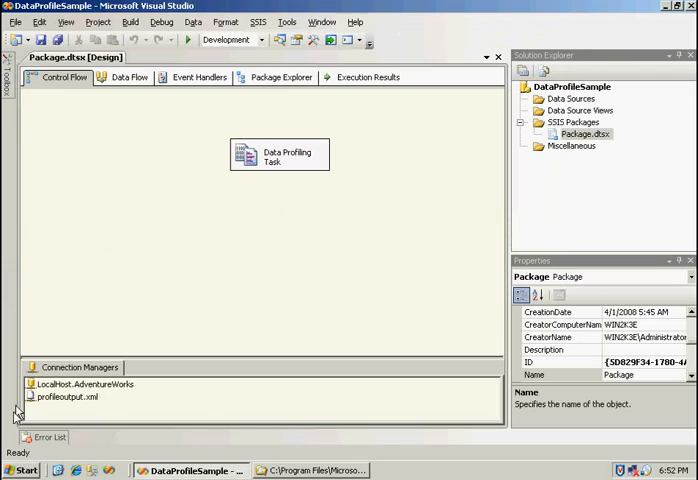
{"action": "mouse_move", "coordinate": [301, 211]}
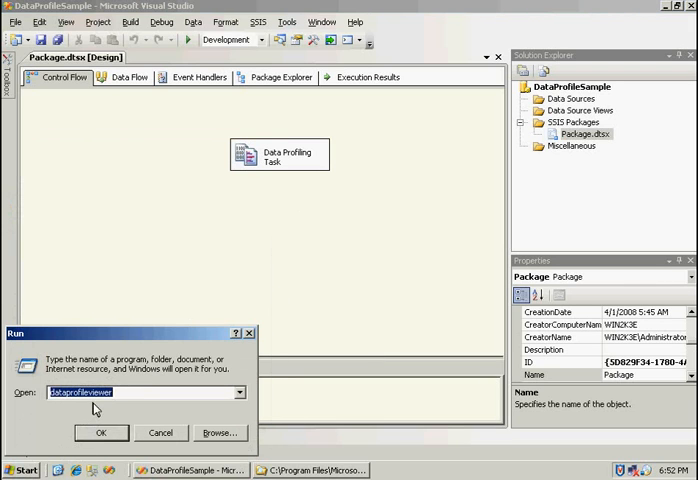
Launch Data Profile Viewer and show the DTS Binn folder containing DataProfileViewer.exe.
{"action": "left_click", "coordinate": [101, 432]}
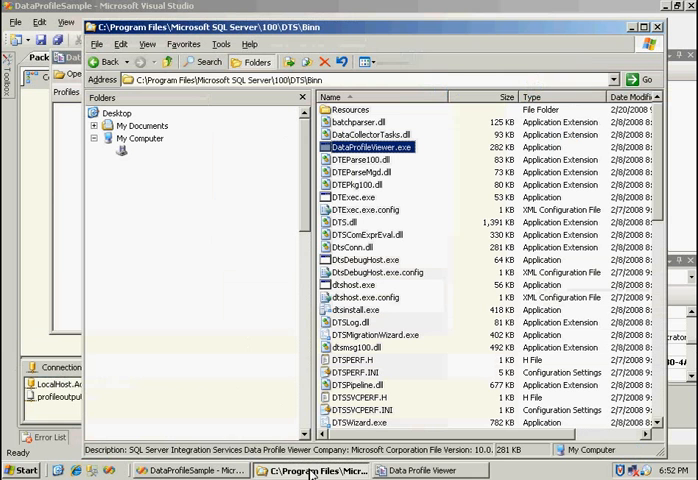
{"action": "left_click", "coordinate": [81, 138]}
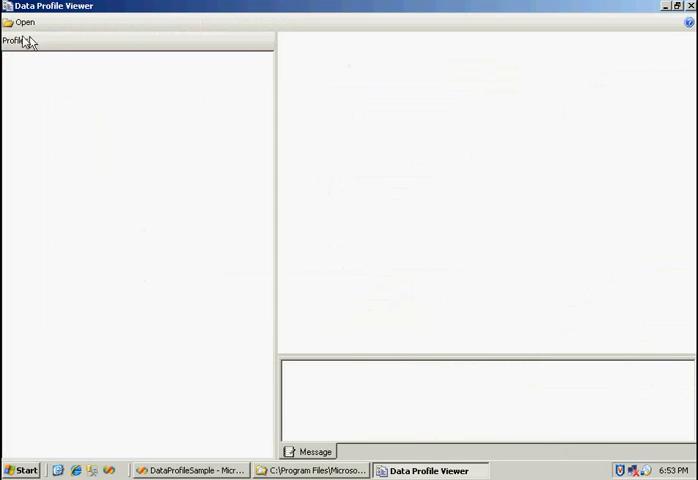
Load profileoutput.xml and view the HumanResources.Employee Candidate Key Profile.
{"action": "left_click", "coordinate": [23, 22]}
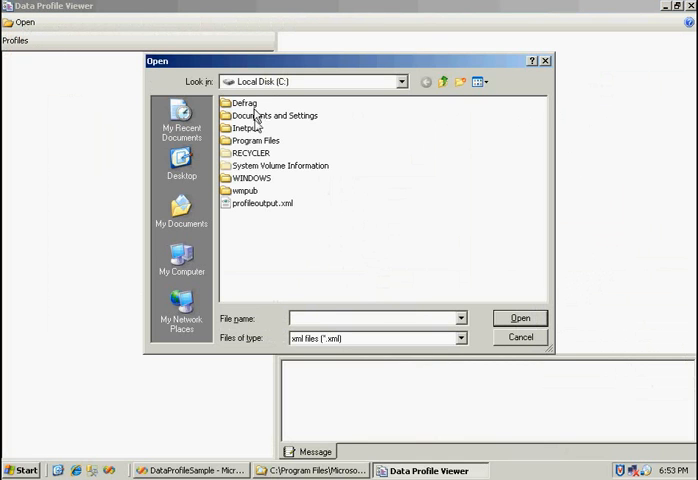
{"action": "left_click", "coordinate": [519, 318]}
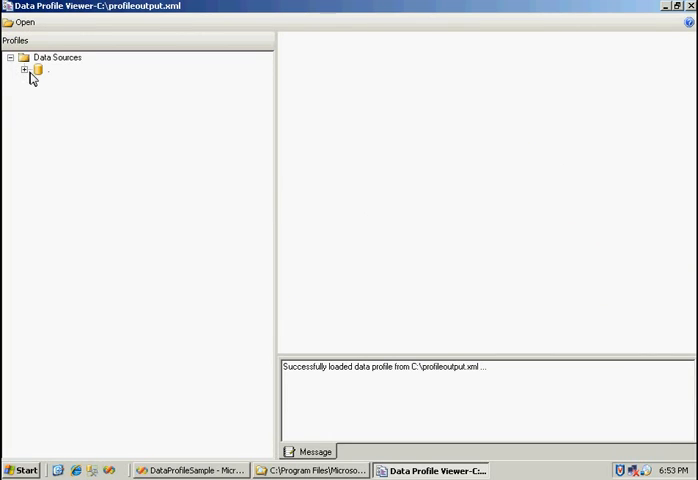
{"action": "left_click", "coordinate": [24, 69]}
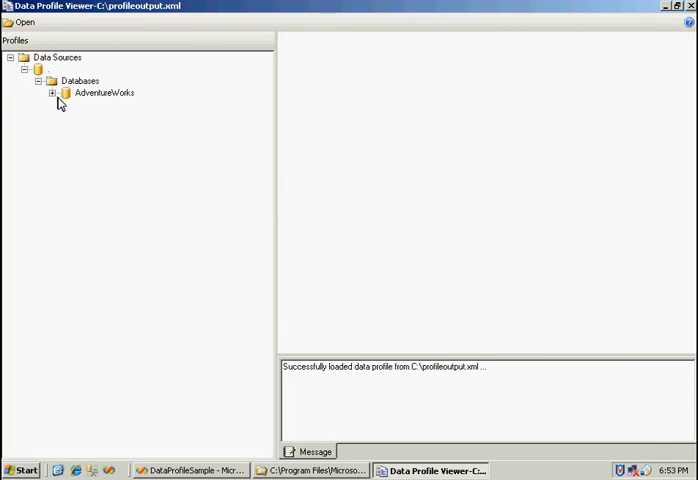
{"action": "left_click", "coordinate": [52, 92]}
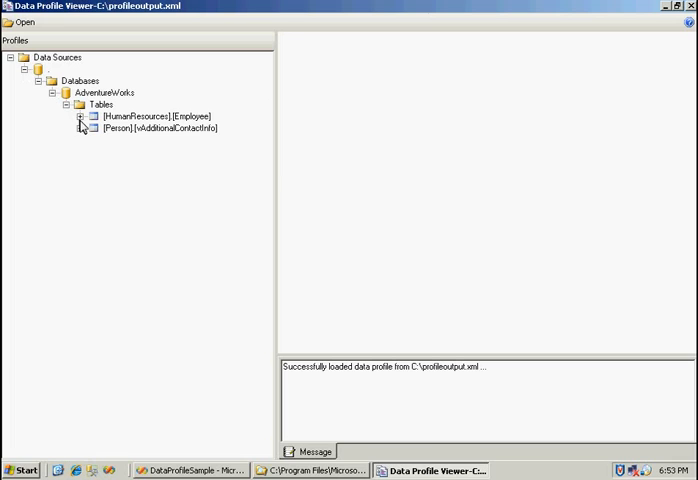
{"action": "left_click", "coordinate": [82, 116]}
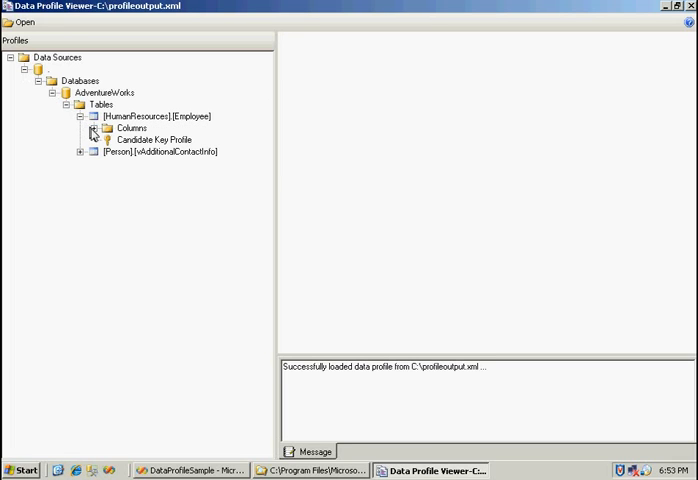
{"action": "left_click", "coordinate": [155, 139]}
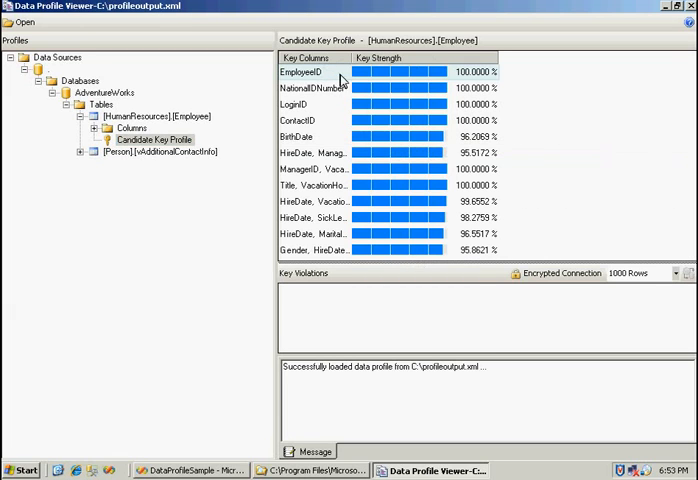
{"action": "mouse_move", "coordinate": [408, 72]}
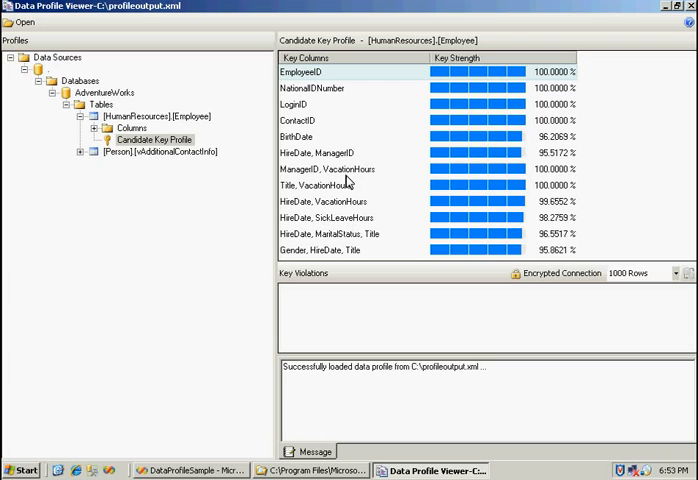
{"action": "mouse_move", "coordinate": [362, 178]}
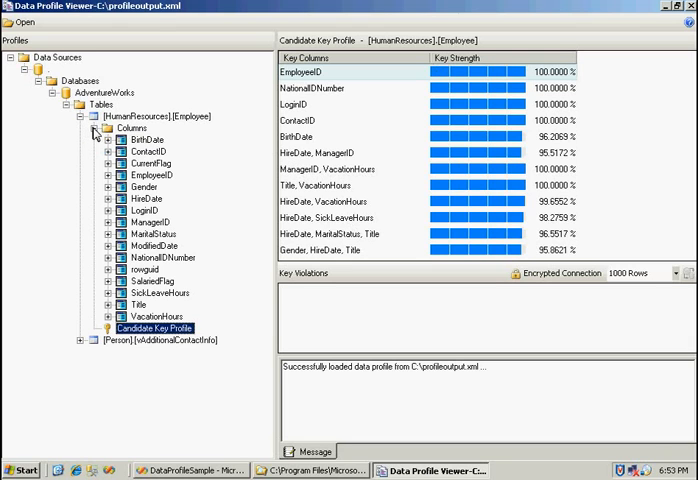
Expand BirthDate and view its null ratio, statistics and value distribution profiles.
{"action": "left_click", "coordinate": [95, 139]}
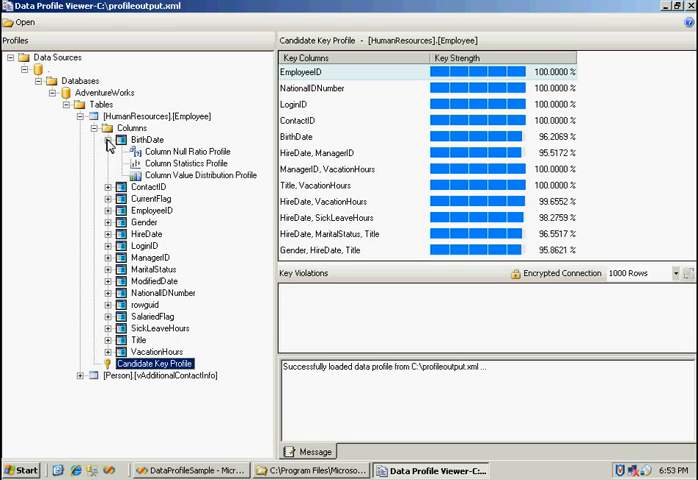
{"action": "mouse_move", "coordinate": [190, 158]}
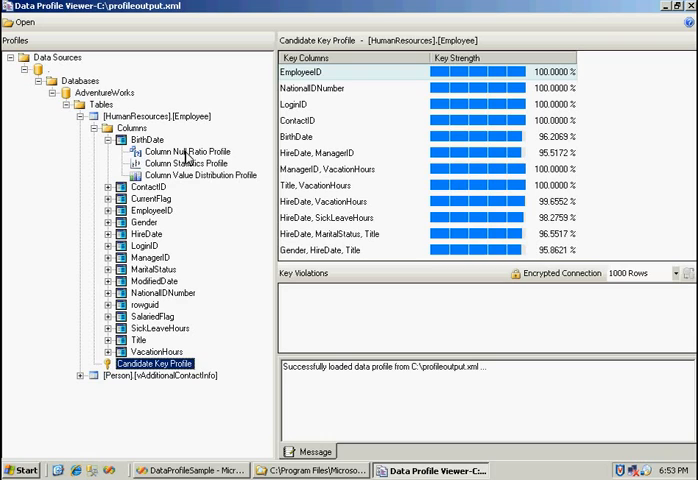
{"action": "left_click", "coordinate": [188, 151]}
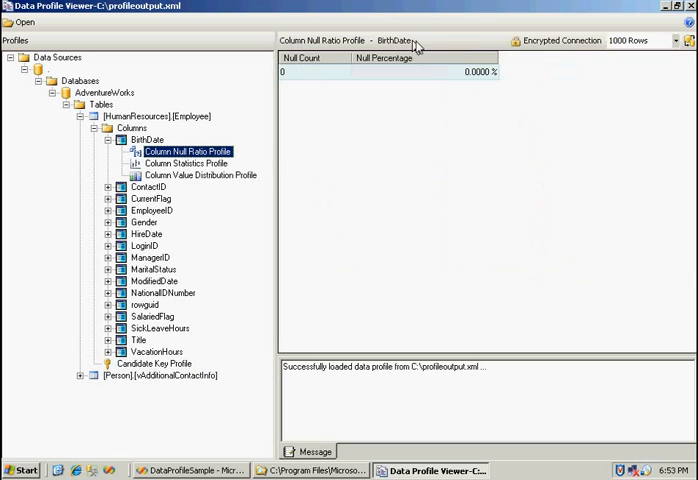
{"action": "mouse_move", "coordinate": [326, 85]}
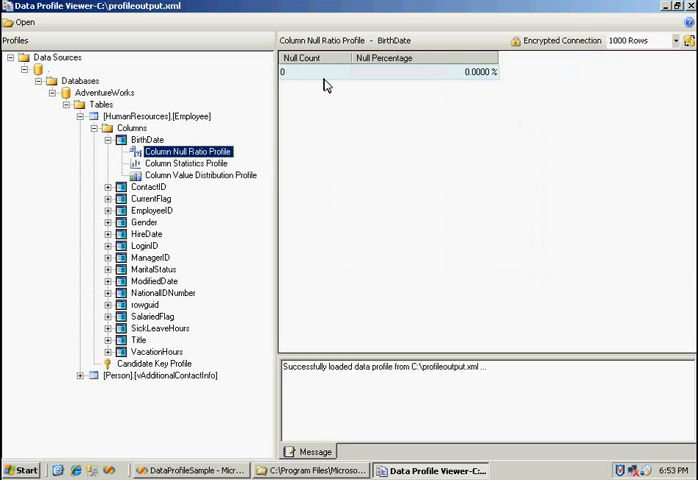
{"action": "mouse_move", "coordinate": [211, 170]}
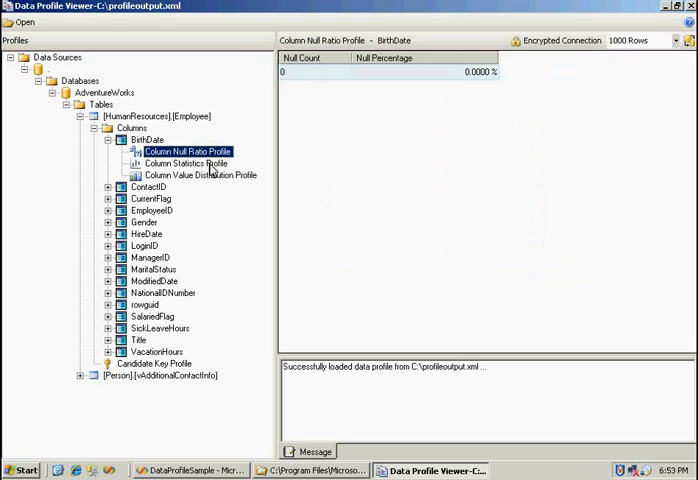
{"action": "left_click", "coordinate": [185, 163]}
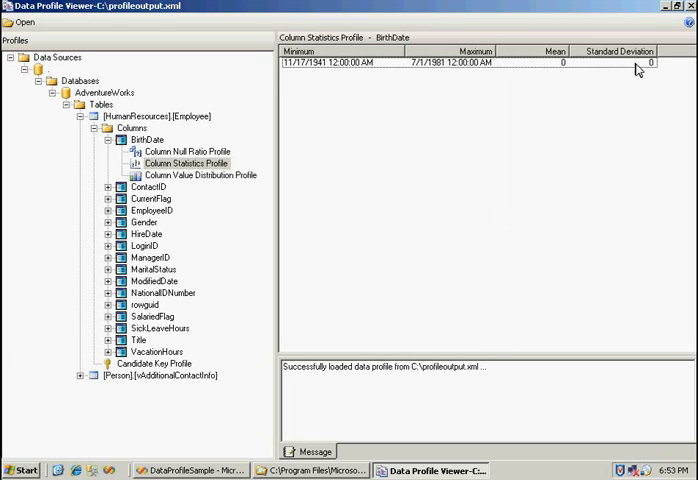
{"action": "mouse_move", "coordinate": [223, 178]}
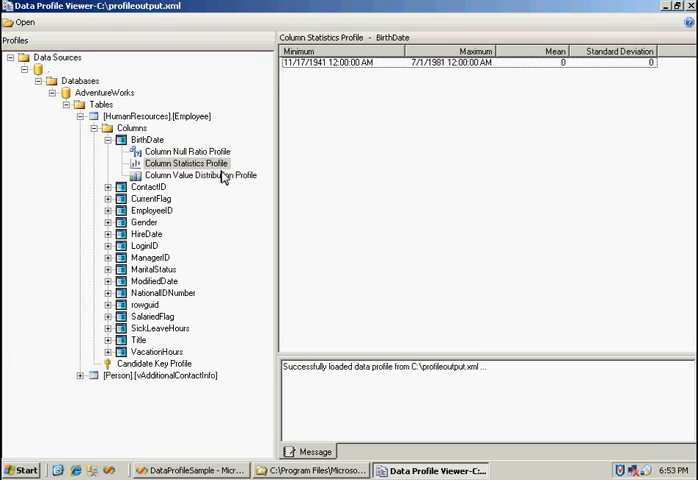
{"action": "left_click", "coordinate": [202, 175]}
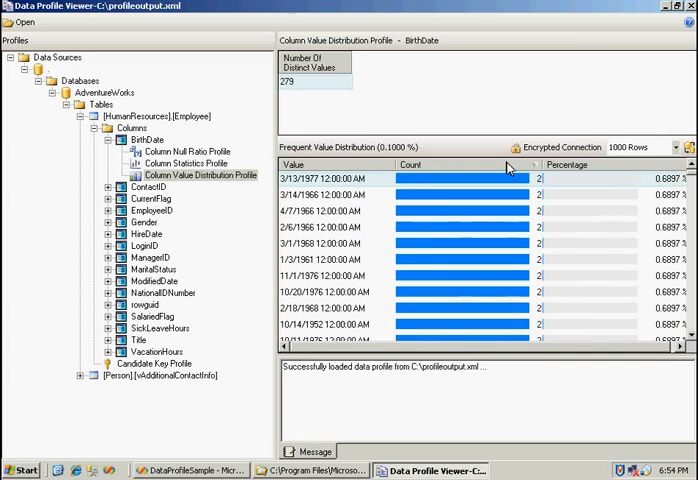
{"action": "mouse_move", "coordinate": [345, 175]}
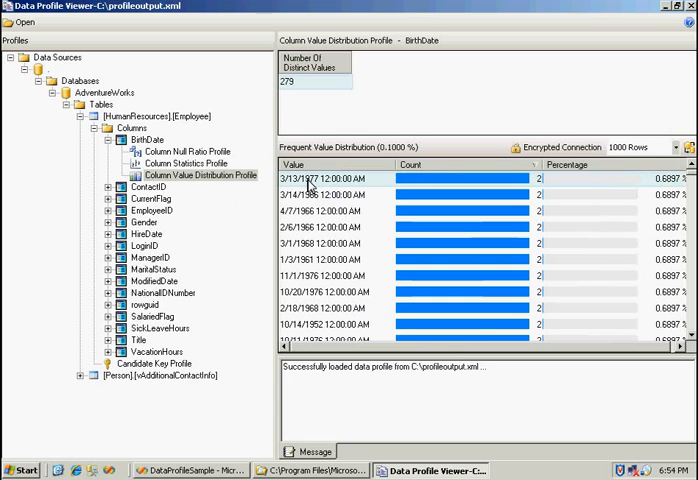
List employees born 3/13/1977, sort birth dates by value, and show the 11/17/1941 employee.
{"action": "double_click", "coordinate": [310, 166]}
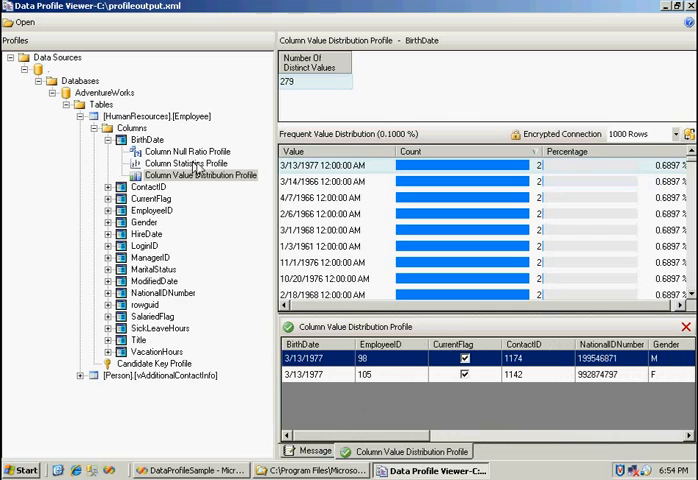
{"action": "mouse_move", "coordinate": [430, 164]}
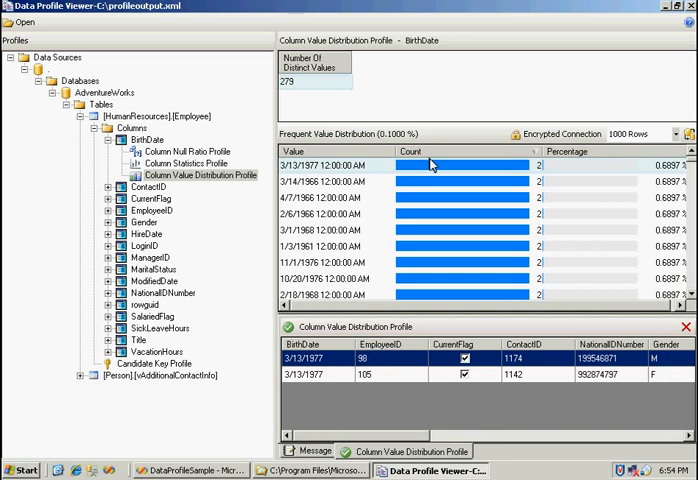
{"action": "left_click", "coordinate": [392, 151]}
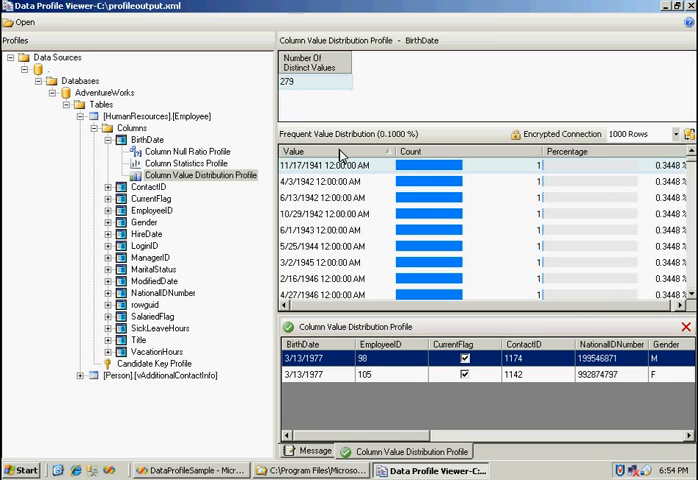
{"action": "mouse_move", "coordinate": [328, 172]}
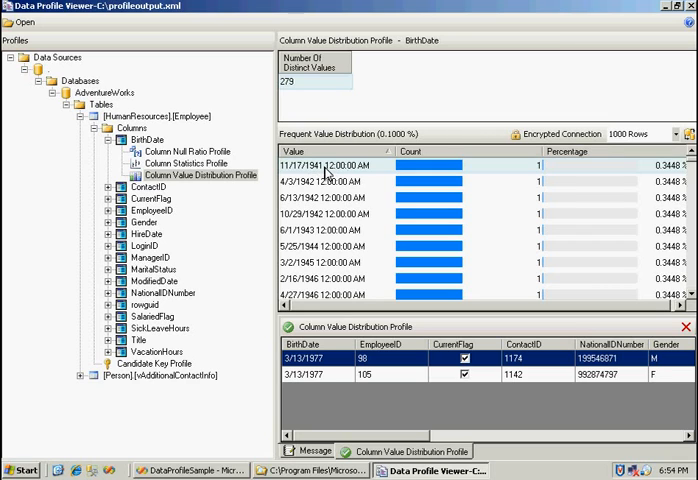
{"action": "left_click", "coordinate": [337, 160]}
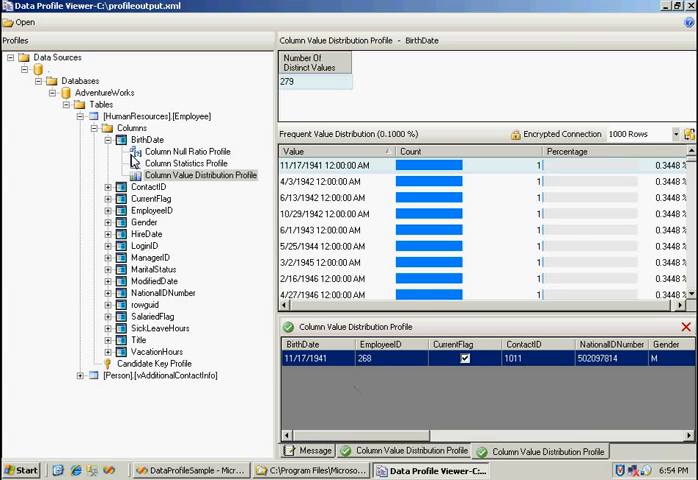
{"action": "mouse_move", "coordinate": [91, 192]}
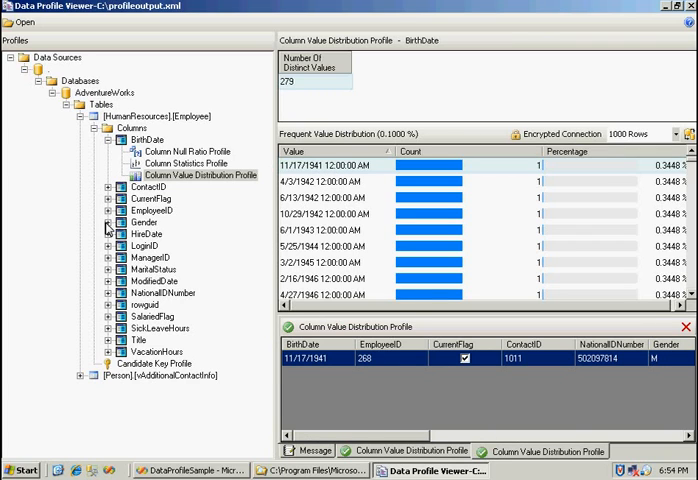
Expand Gender and view its length distribution, null ratio, pattern and value distribution profiles.
{"action": "left_click", "coordinate": [88, 222]}
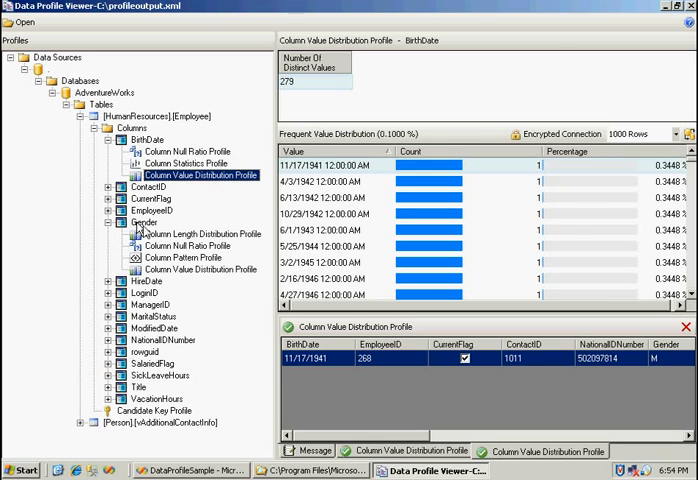
{"action": "left_click", "coordinate": [190, 233]}
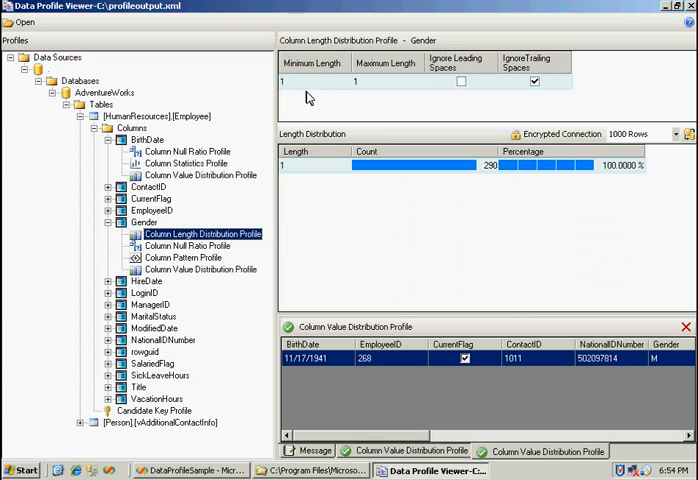
{"action": "mouse_move", "coordinate": [377, 87]}
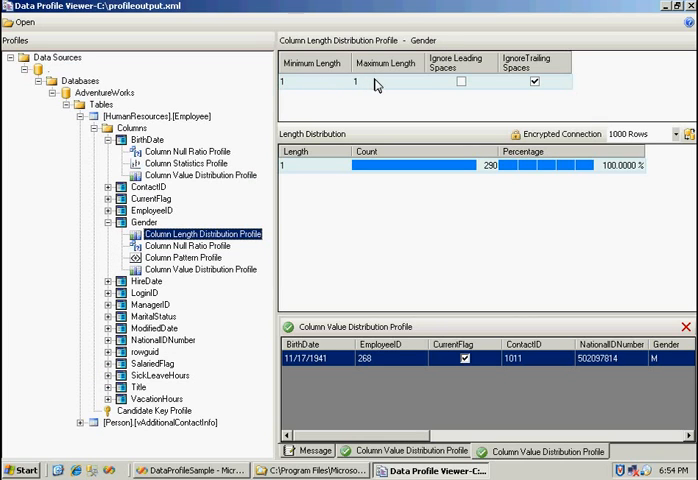
{"action": "mouse_move", "coordinate": [352, 92]}
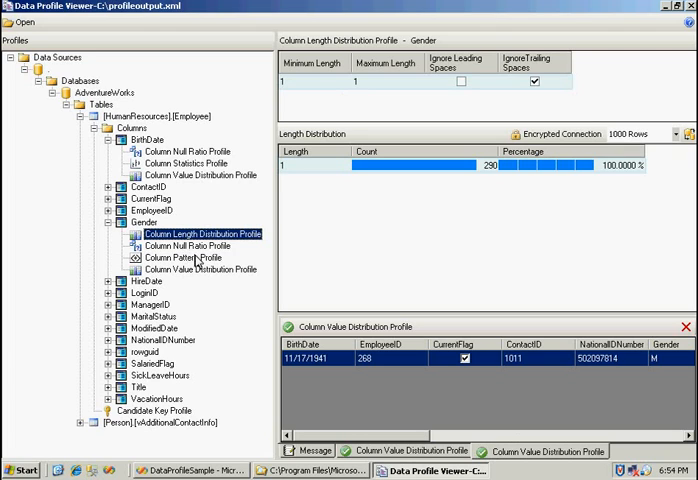
{"action": "left_click", "coordinate": [192, 245]}
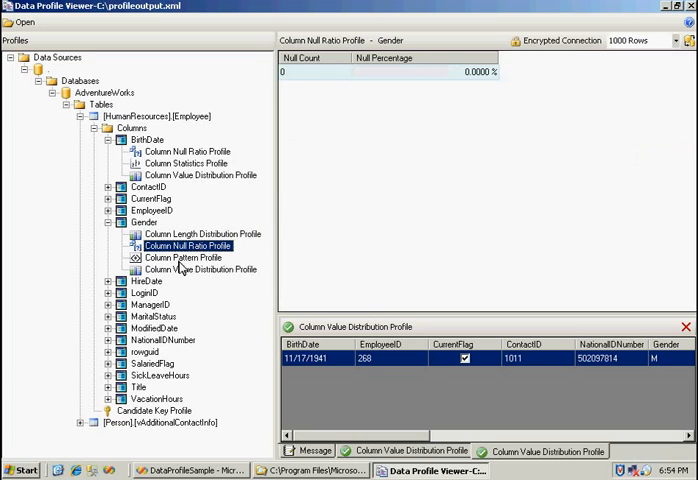
{"action": "left_click", "coordinate": [185, 257]}
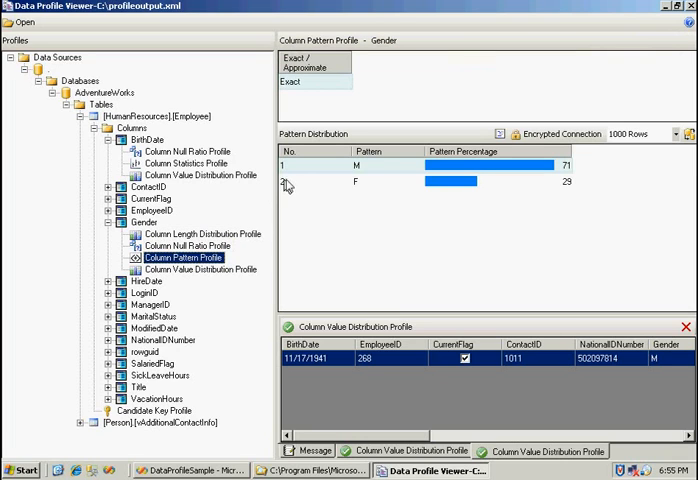
{"action": "mouse_move", "coordinate": [378, 171]}
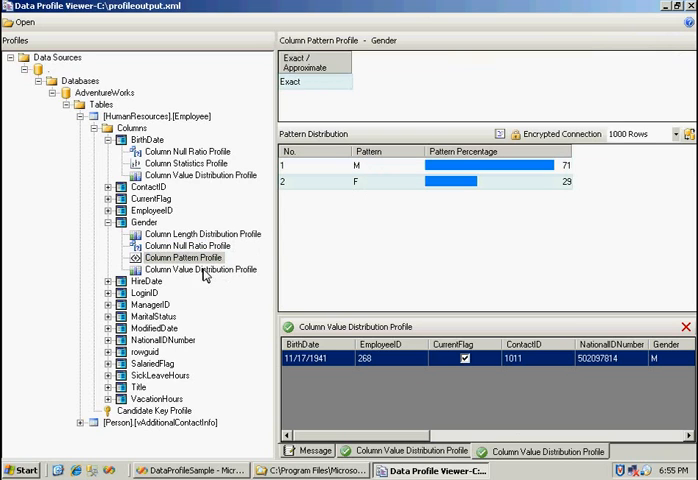
{"action": "left_click", "coordinate": [195, 269]}
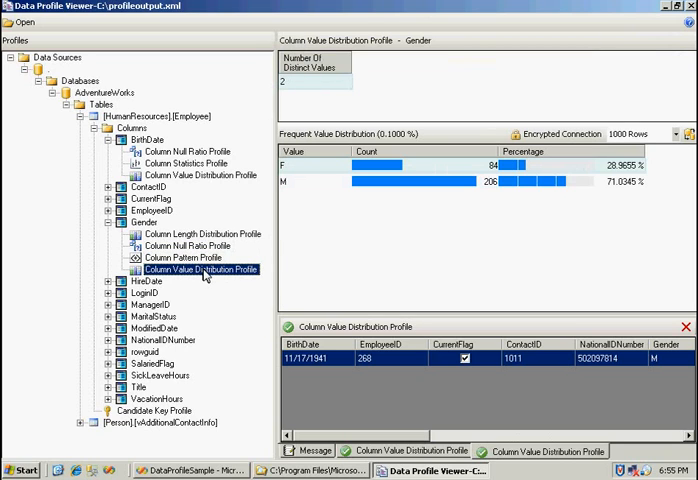
{"action": "mouse_move", "coordinate": [548, 168]}
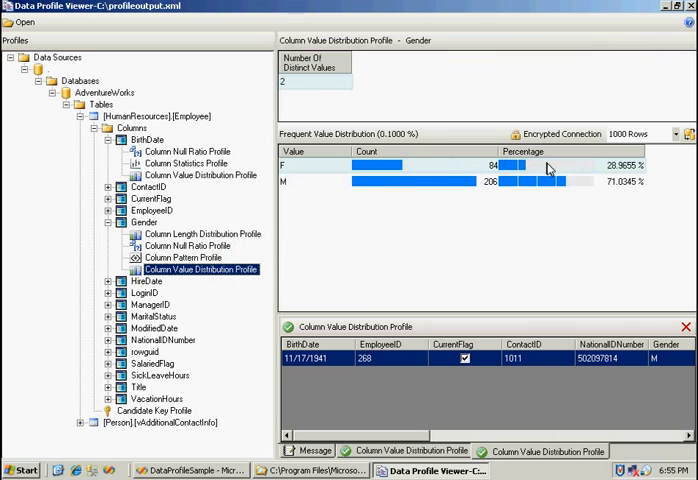
{"action": "mouse_move", "coordinate": [103, 291]}
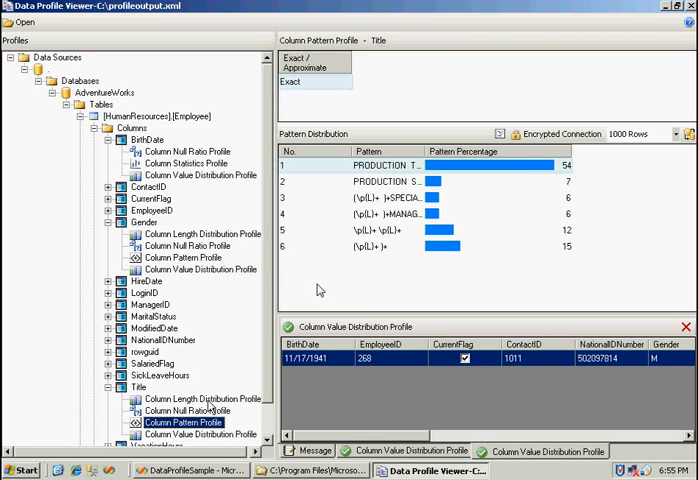
{"action": "mouse_move", "coordinate": [489, 152]}
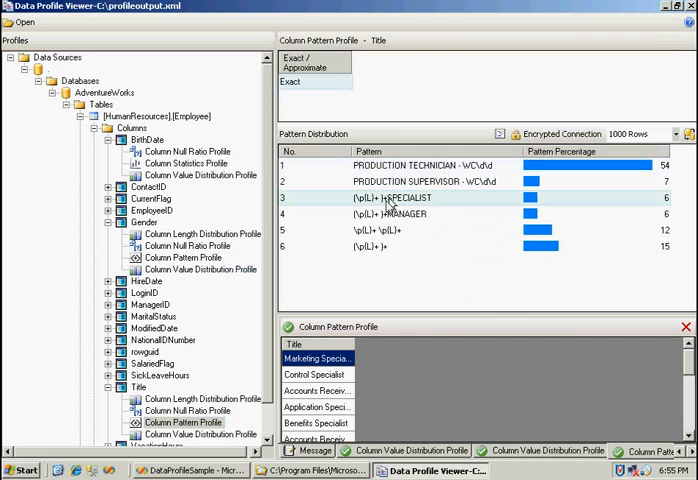
List the job titles matching the SPECIALIST pattern, then collapse the Employee node.
{"action": "left_click", "coordinate": [441, 357]}
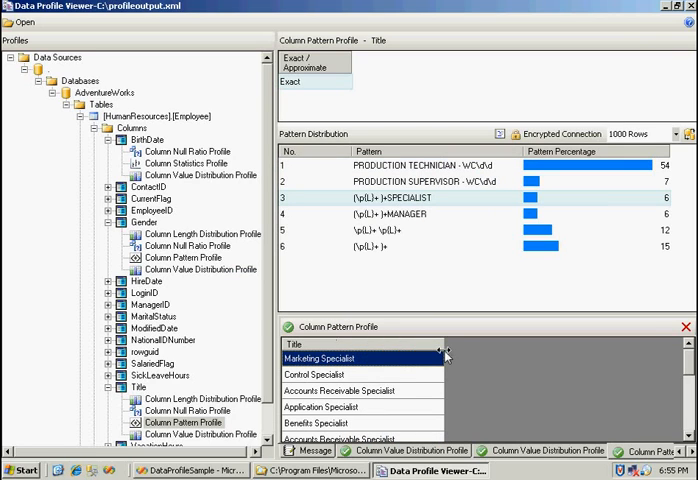
{"action": "left_click", "coordinate": [75, 103]}
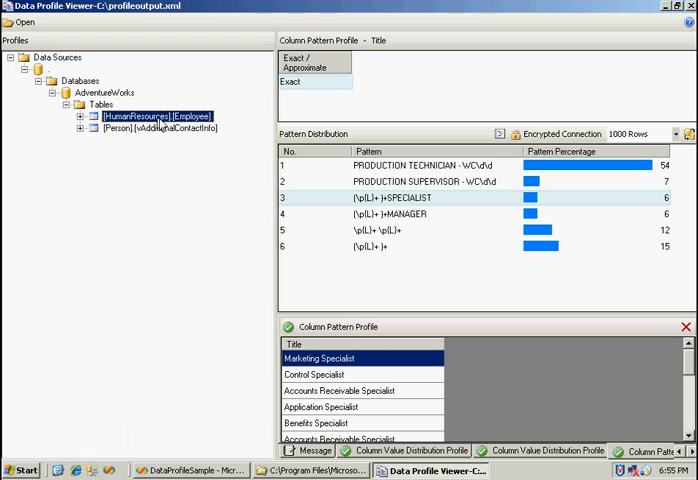
Show vAdditionalContactInfo's functional dependency profile and select the StateProvince-to-CountryRegion dependency.
{"action": "left_click", "coordinate": [79, 127]}
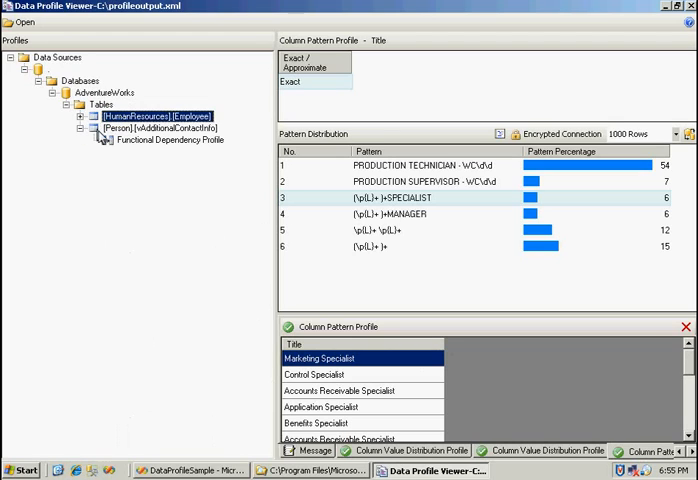
{"action": "mouse_move", "coordinate": [187, 160]}
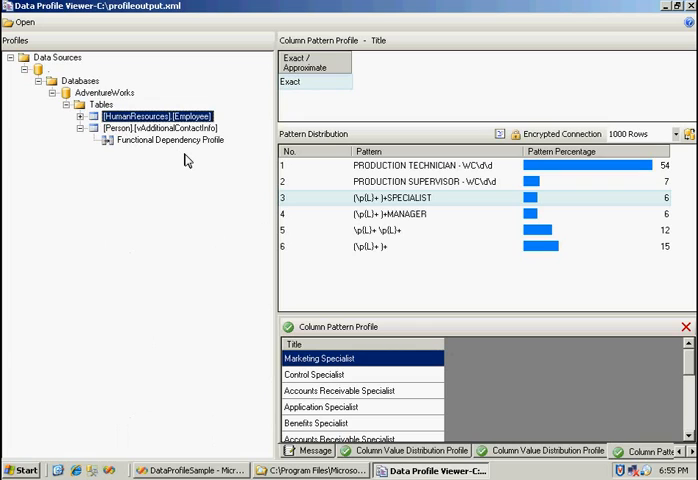
{"action": "mouse_move", "coordinate": [142, 139]}
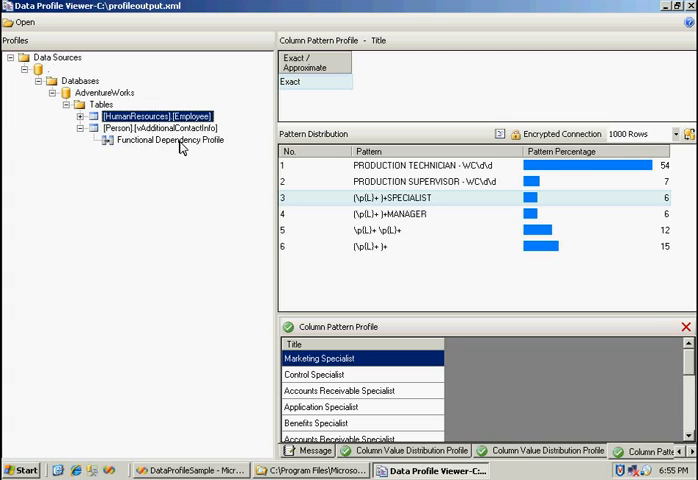
{"action": "left_click", "coordinate": [171, 140]}
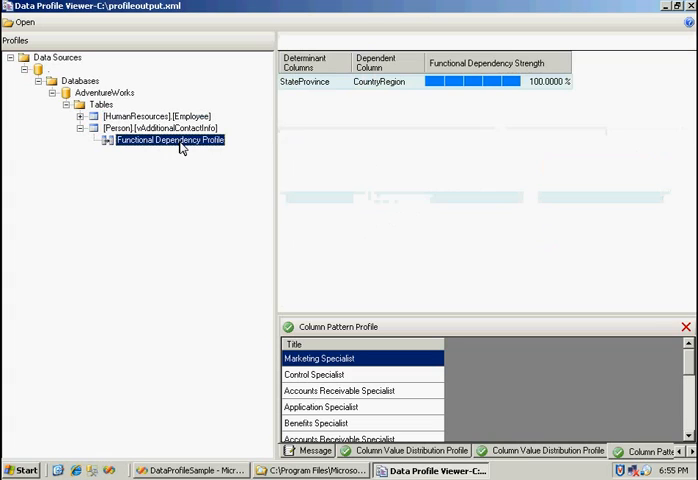
{"action": "left_click", "coordinate": [167, 140]}
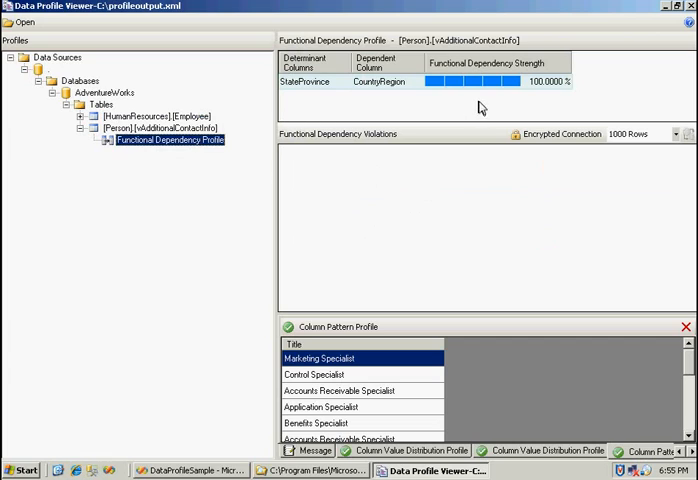
{"action": "mouse_move", "coordinate": [476, 94]}
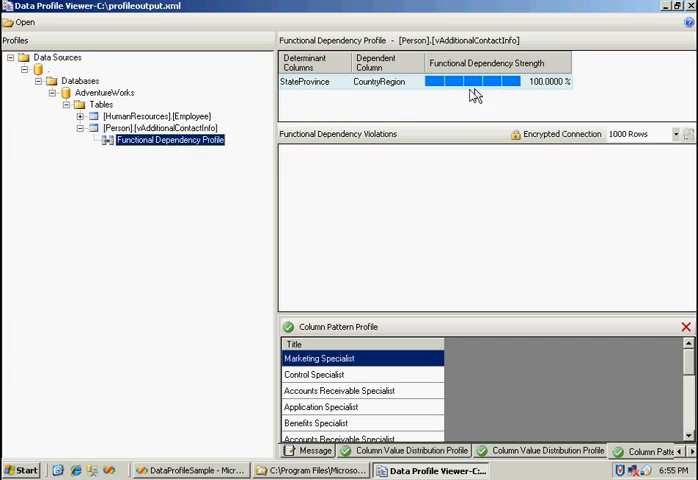
{"action": "mouse_move", "coordinate": [352, 90]}
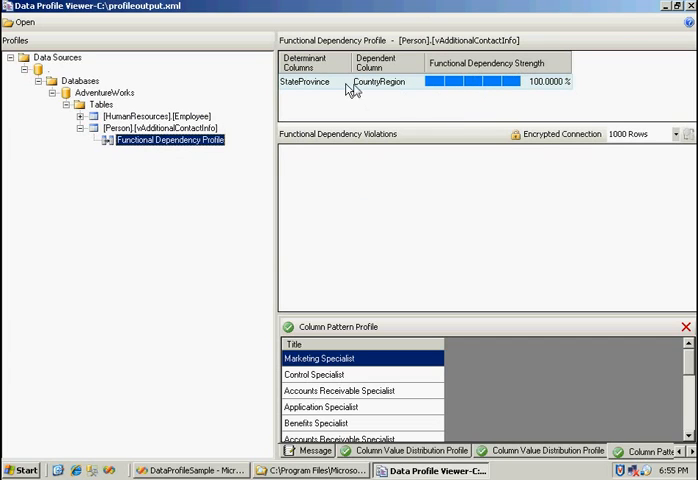
{"action": "mouse_move", "coordinate": [449, 135]}
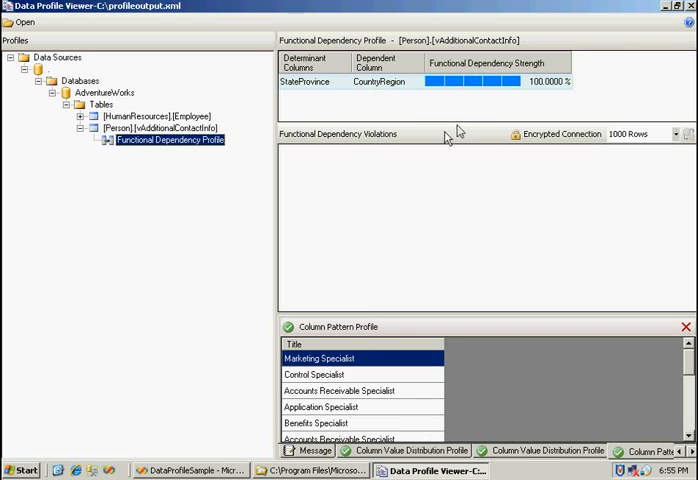
{"action": "mouse_move", "coordinate": [462, 128]}
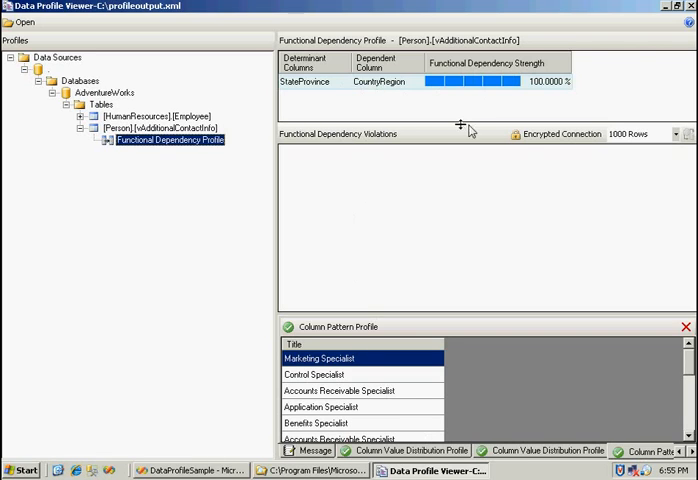
{"action": "mouse_move", "coordinate": [673, 192]}
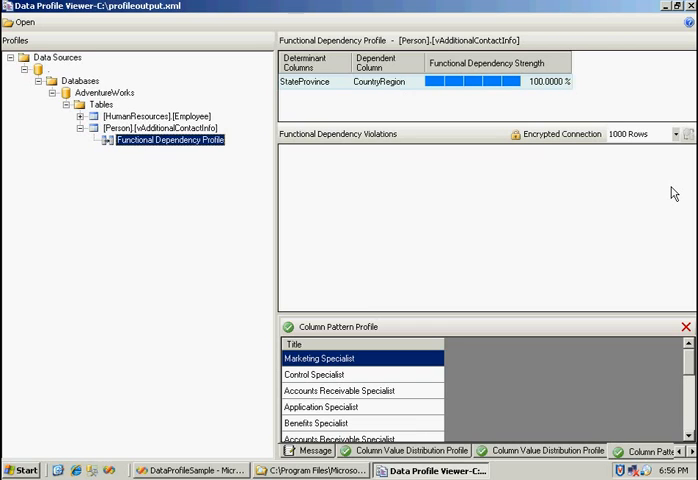
{"action": "mouse_move", "coordinate": [463, 390]}
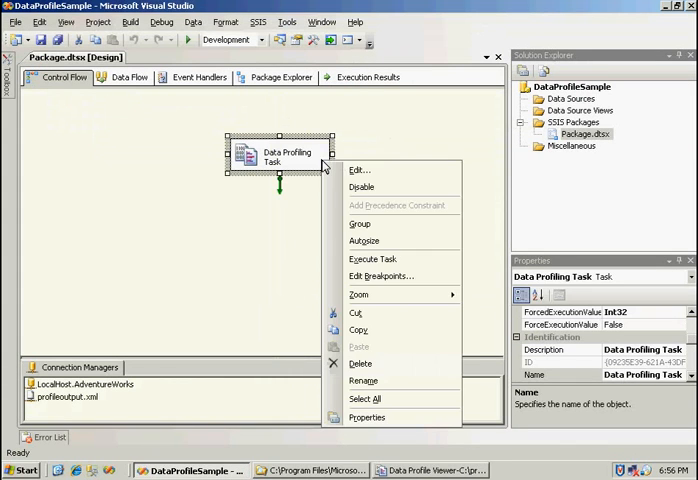
Reopen the Data Profiling Task Editor to review its settings, then cancel without changes.
{"action": "left_click", "coordinate": [360, 169]}
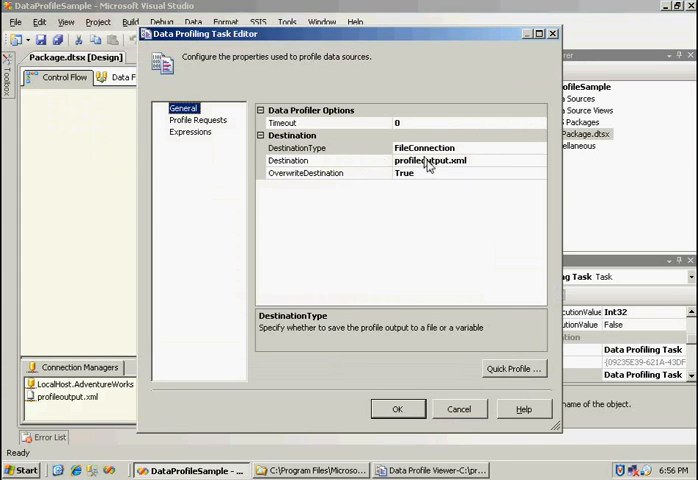
{"action": "mouse_move", "coordinate": [400, 180]}
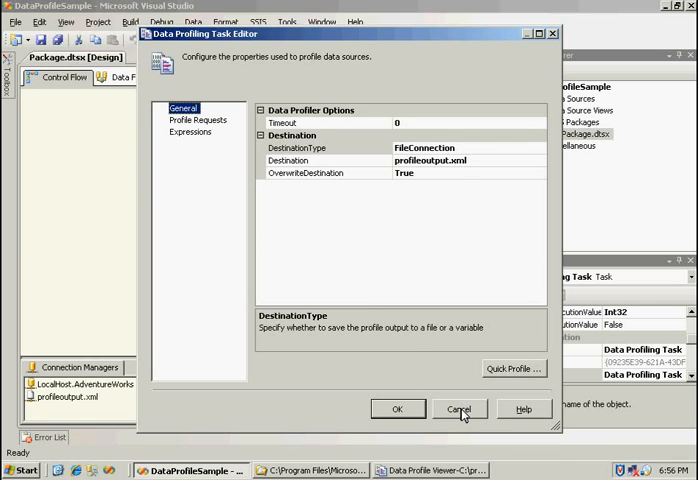
{"action": "left_click", "coordinate": [461, 408]}
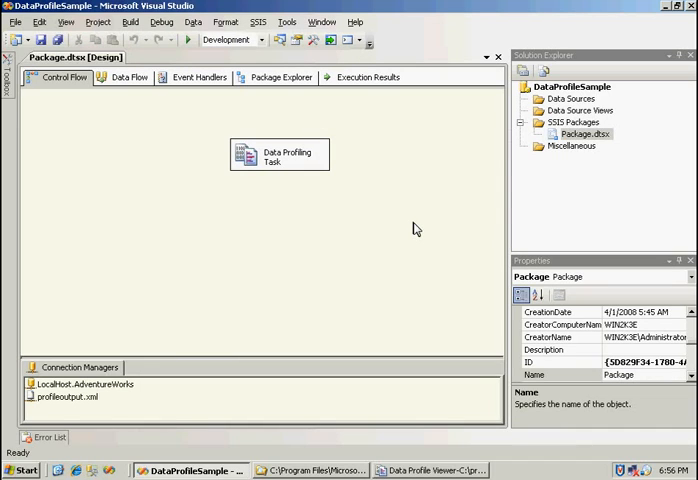
{"action": "mouse_move", "coordinate": [128, 465]}
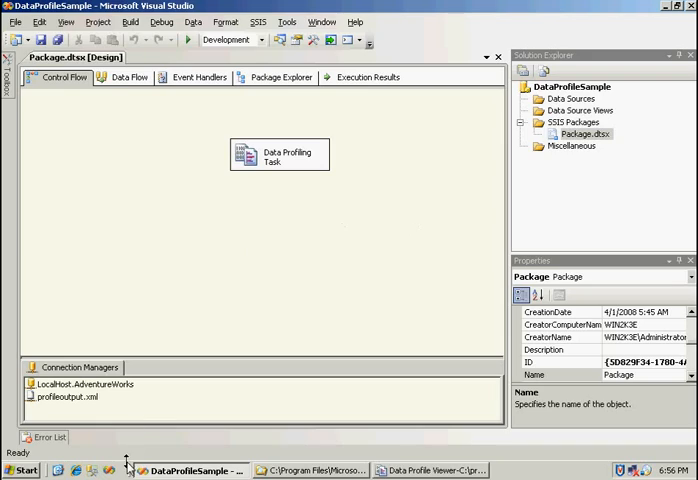